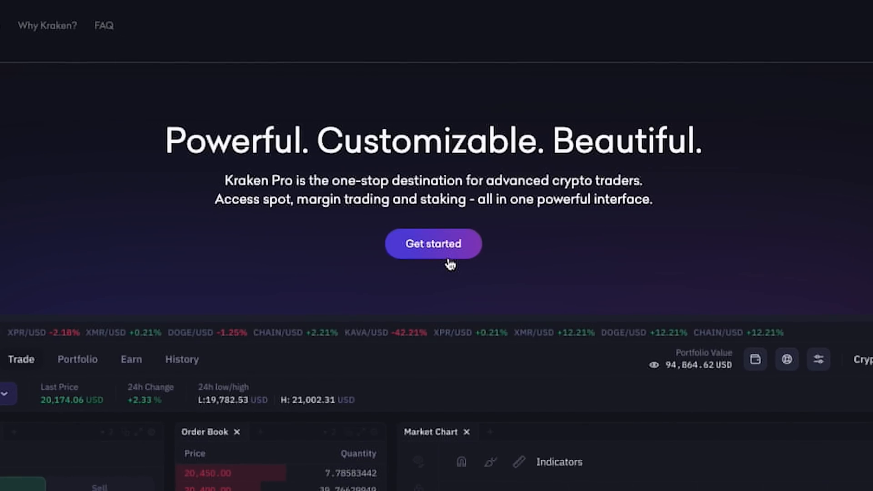
Launch the BTC/USD trading interface from the Kraken Pro Get started button.
{"action": "left_click", "coordinate": [433, 243]}
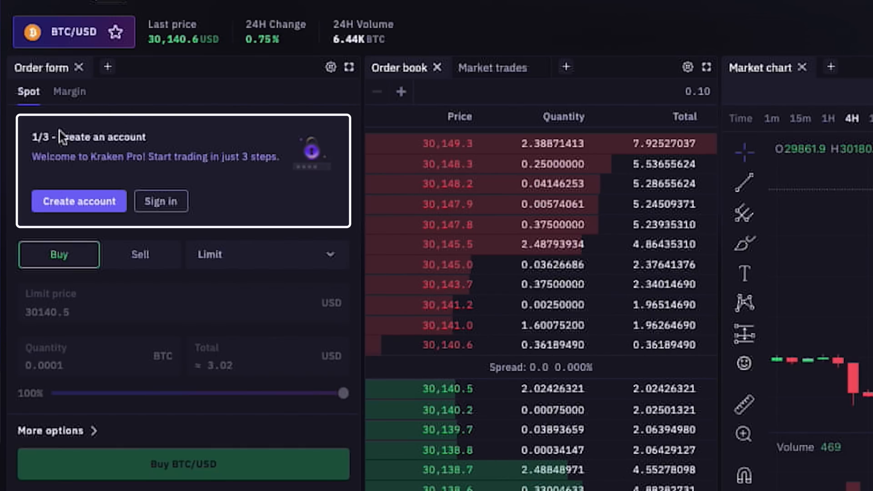
{"action": "mouse_move", "coordinate": [119, 231]}
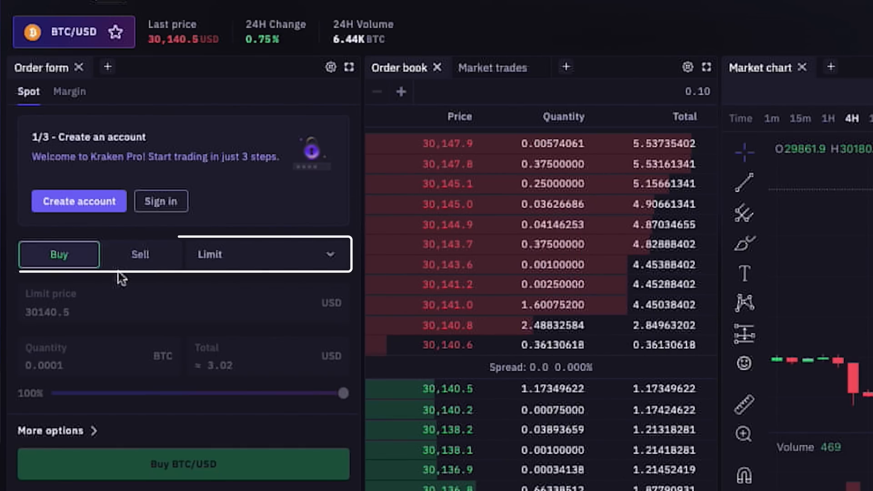
Switch the order form to Sell, briefly try Margin, then return to Spot.
{"action": "left_click", "coordinate": [140, 255]}
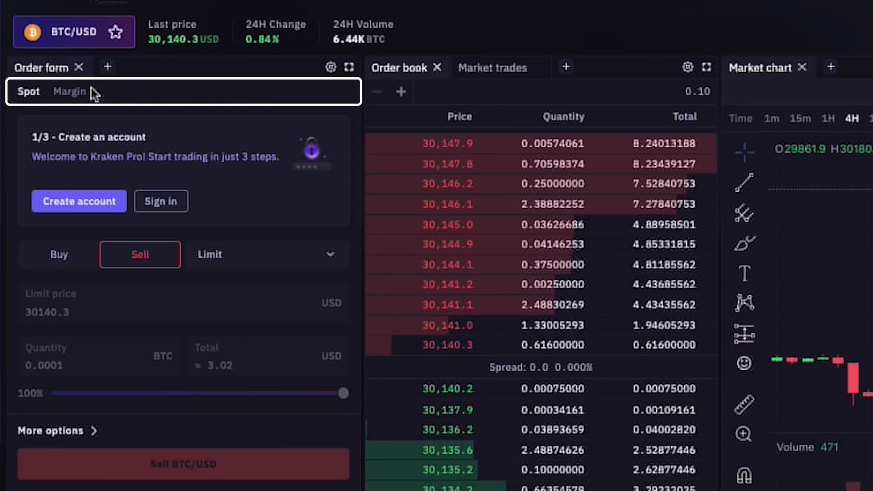
{"action": "left_click", "coordinate": [69, 91]}
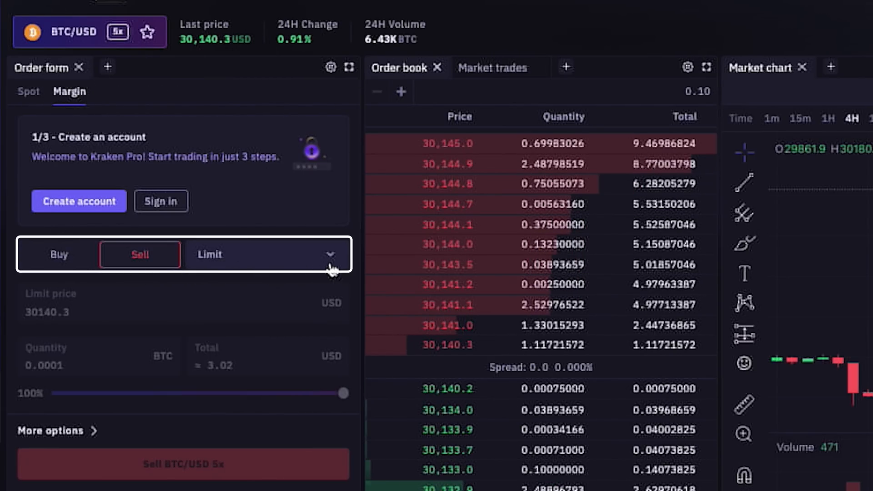
{"action": "left_click", "coordinate": [28, 91]}
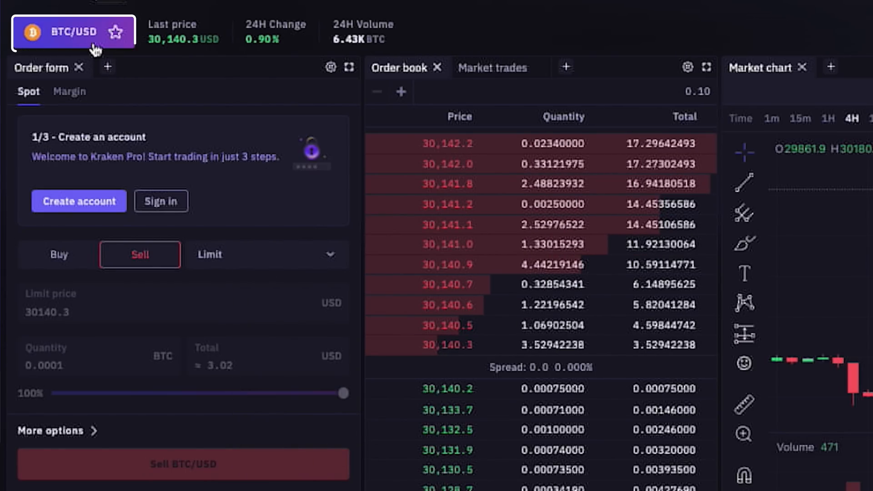
Browse the market list's Currency, Web3, Community, Forex and Stablecoins filters.
{"action": "left_click", "coordinate": [71, 33]}
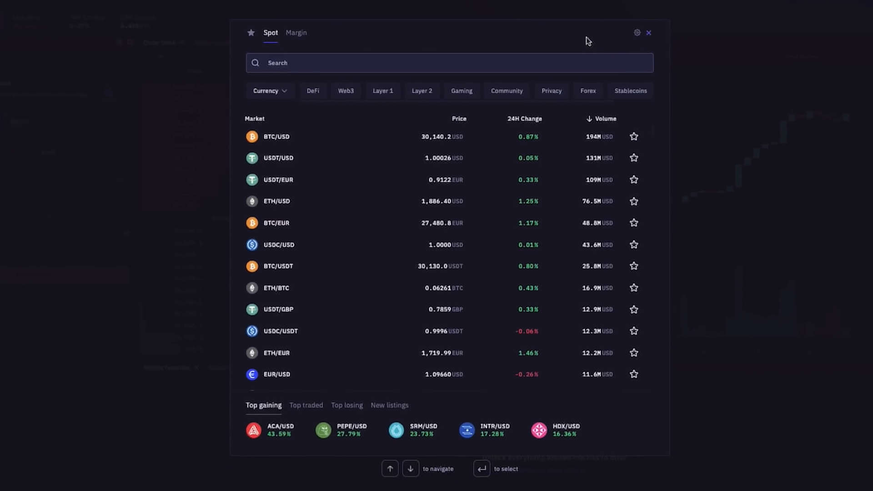
{"action": "mouse_move", "coordinate": [442, 200]}
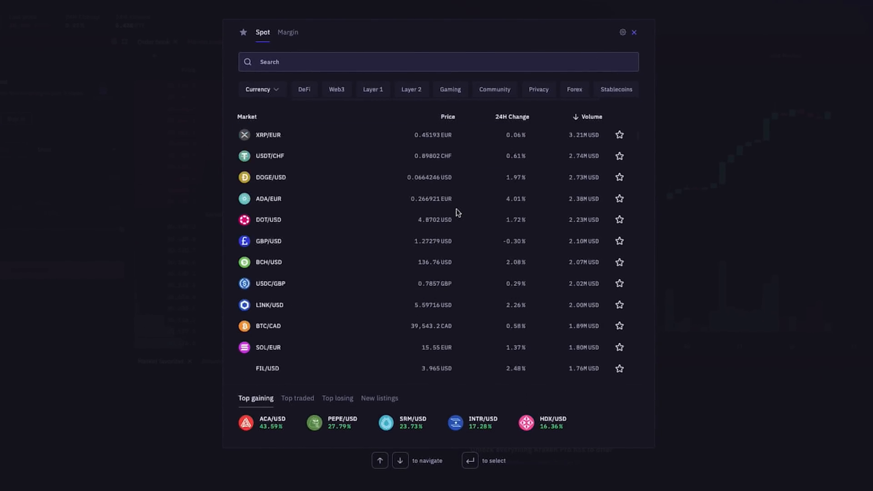
{"action": "scroll", "scroll_direction": "down", "scroll_amount": 3}
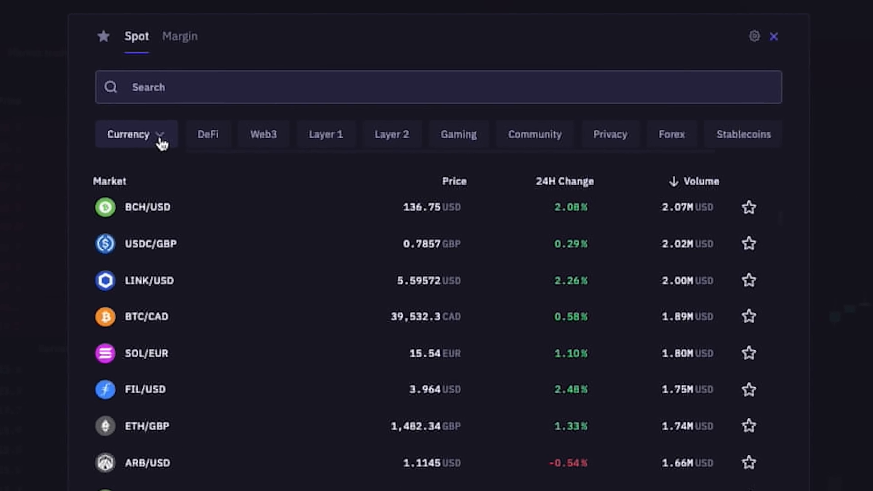
{"action": "left_click", "coordinate": [136, 134]}
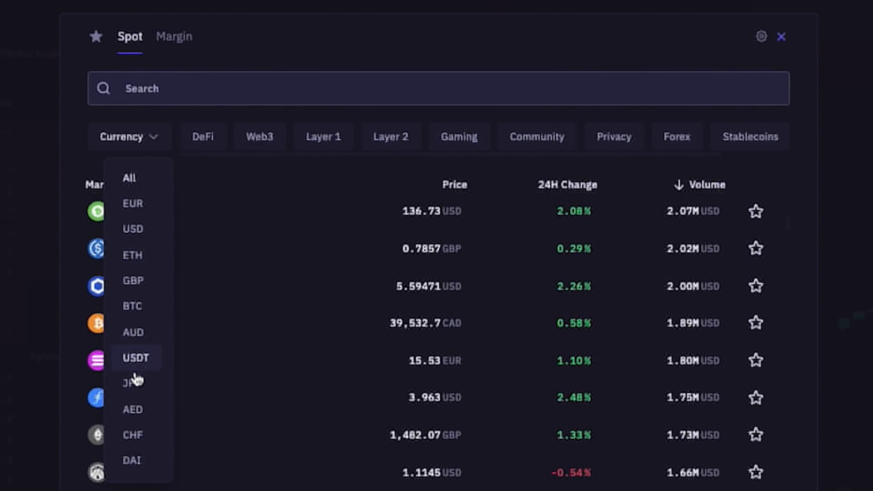
{"action": "mouse_move", "coordinate": [148, 229]}
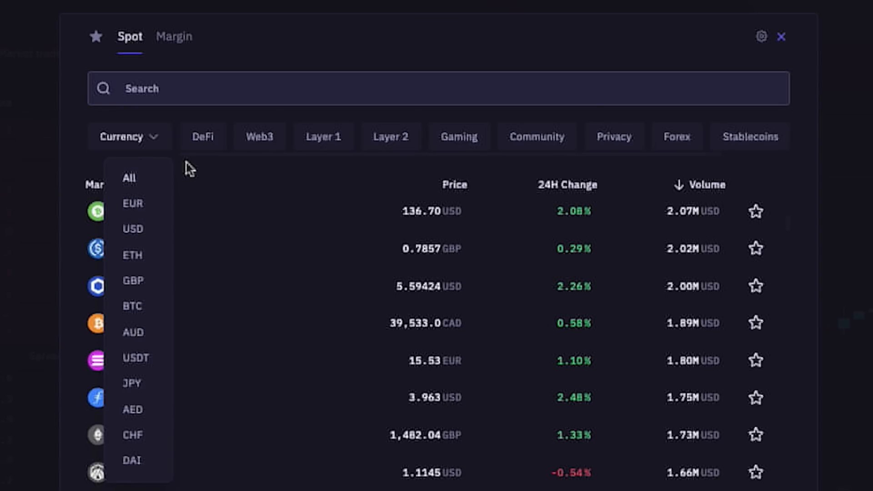
{"action": "left_click", "coordinate": [204, 136]}
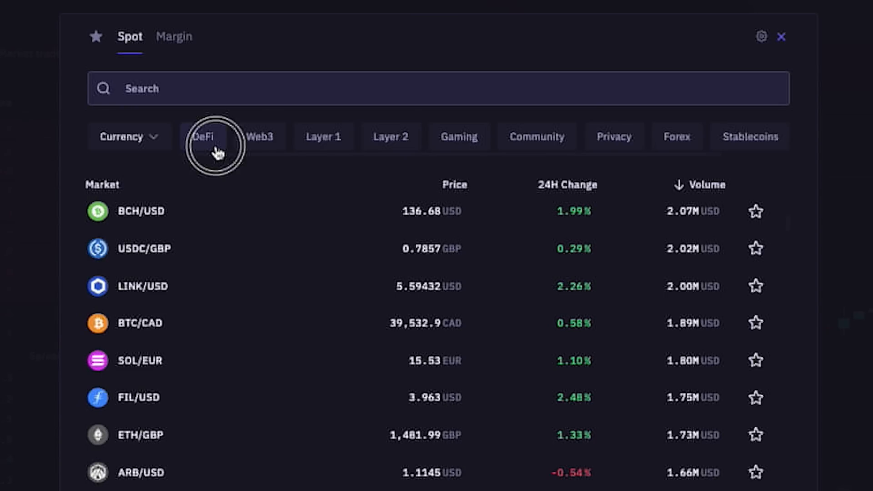
{"action": "left_click", "coordinate": [260, 136]}
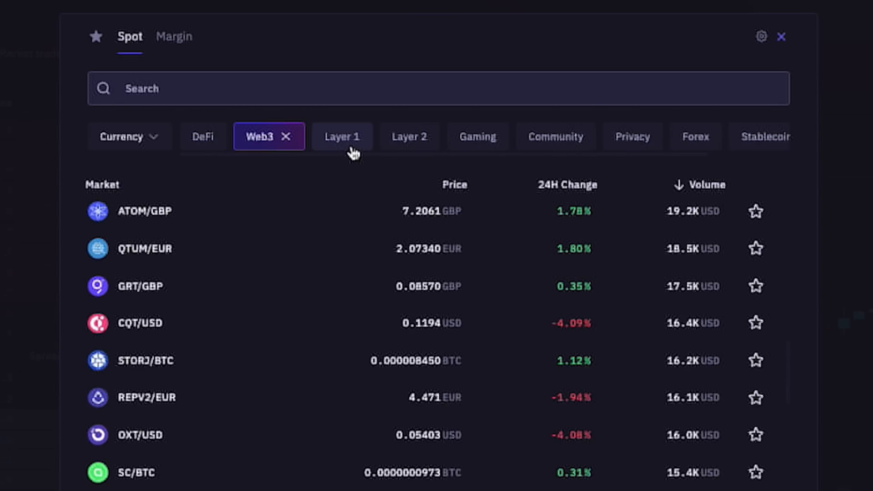
{"action": "left_click", "coordinate": [546, 136]}
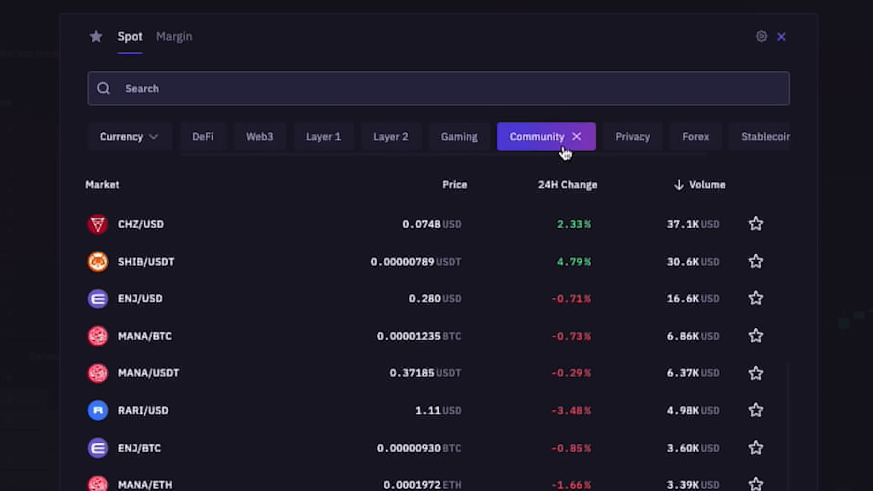
{"action": "left_click", "coordinate": [694, 137]}
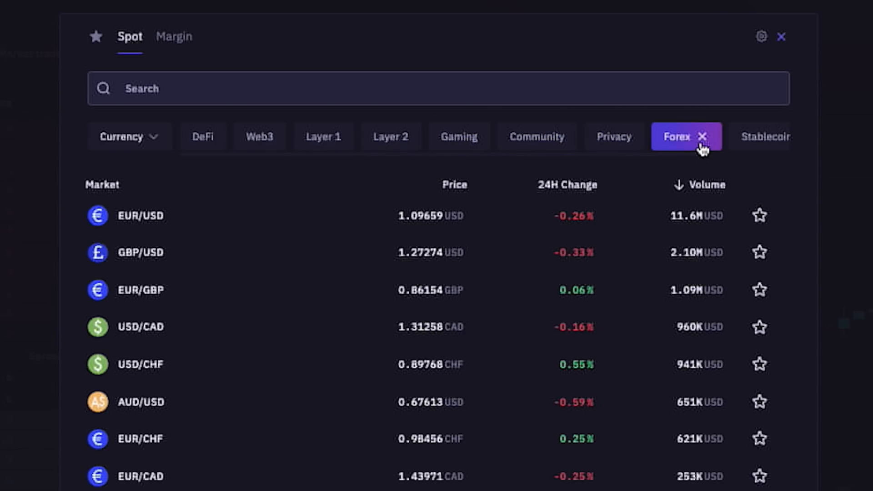
{"action": "left_click", "coordinate": [760, 138]}
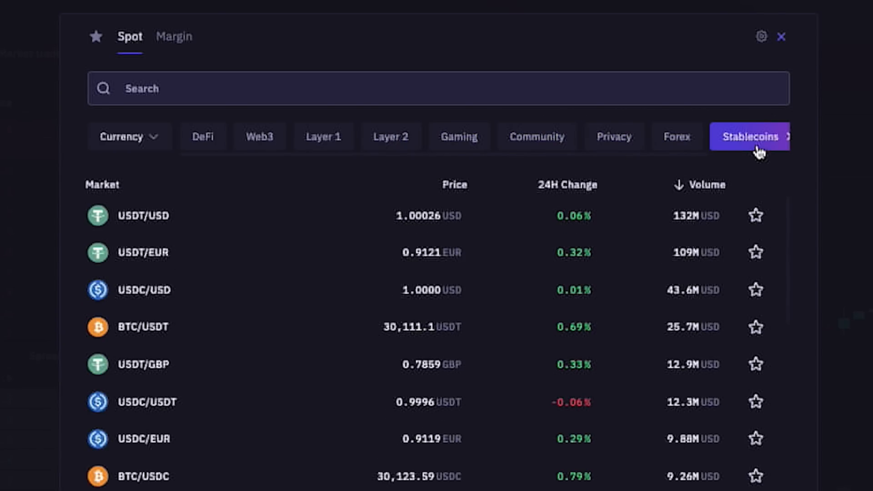
Switch the market list to Margin pairs and view top losing and newly listed markets.
{"action": "left_click", "coordinate": [174, 36]}
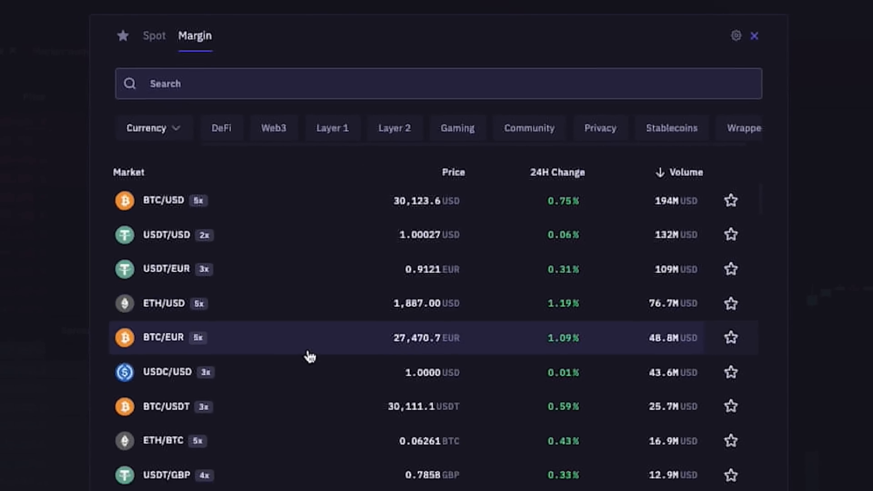
{"action": "scroll", "scroll_direction": "down", "scroll_amount": 3}
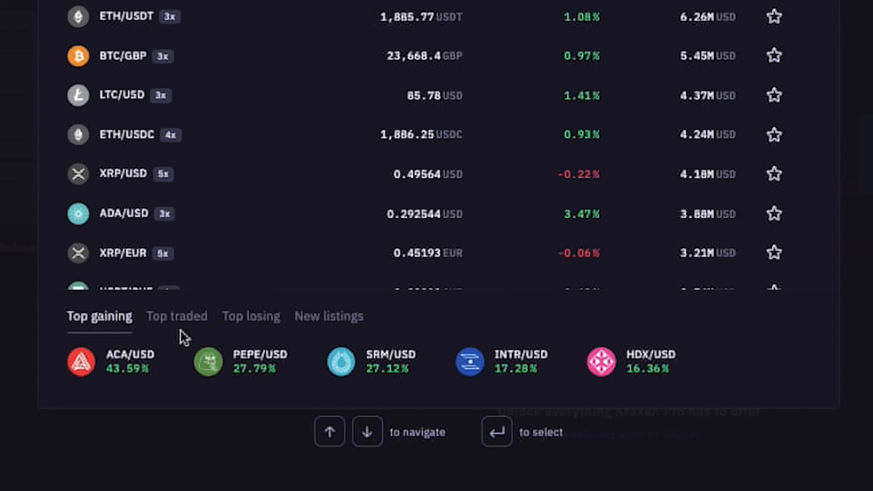
{"action": "left_click", "coordinate": [251, 316]}
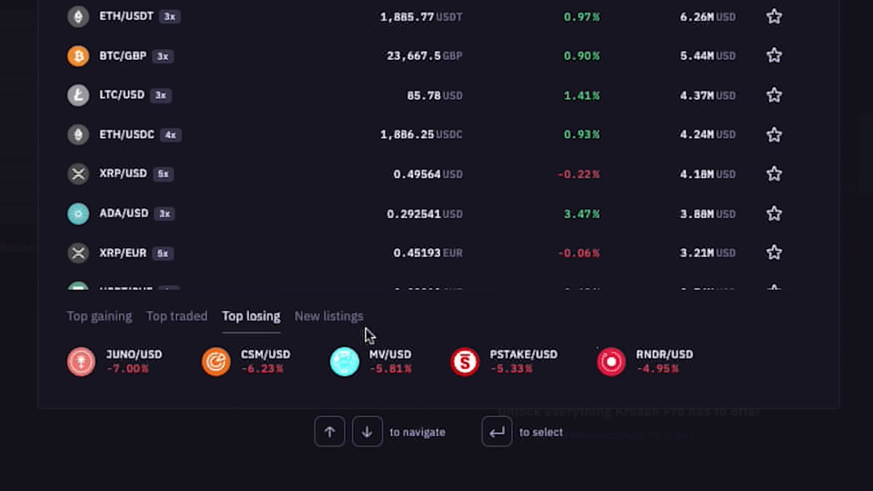
{"action": "left_click", "coordinate": [328, 316]}
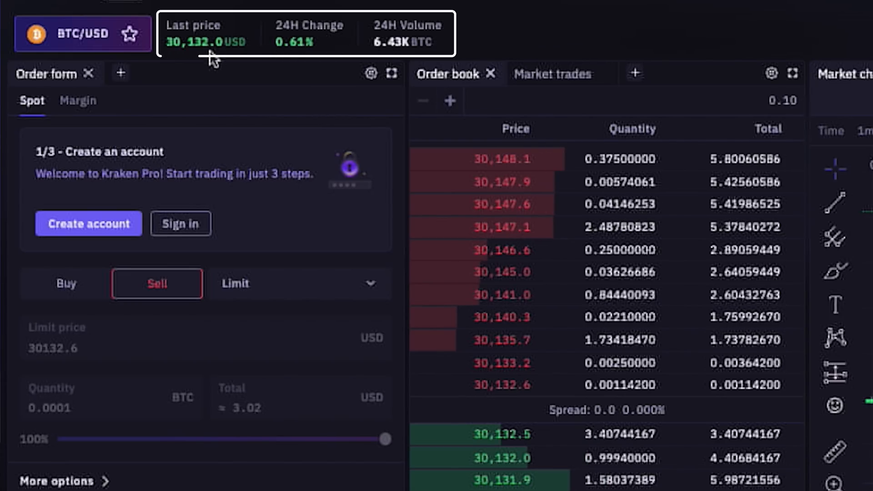
Show the add-panel menu beside Order form, offering Depth chart and Portfolio.
{"action": "left_click", "coordinate": [122, 73]}
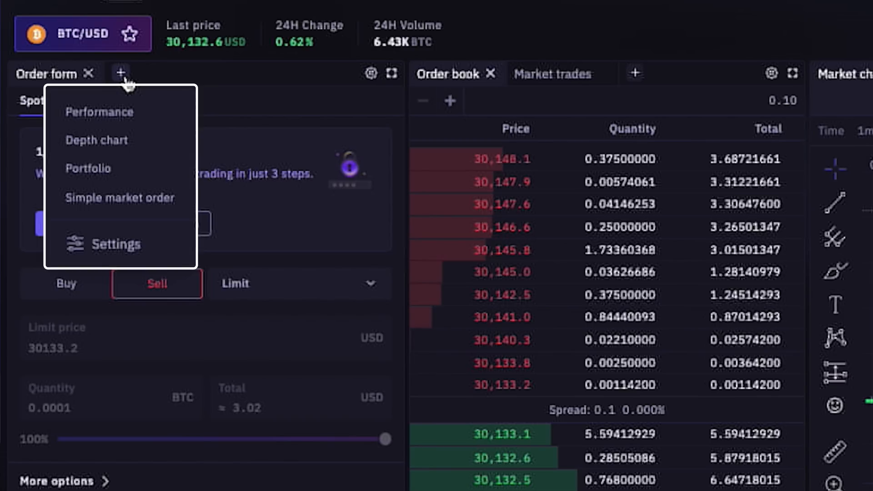
{"action": "mouse_move", "coordinate": [123, 118]}
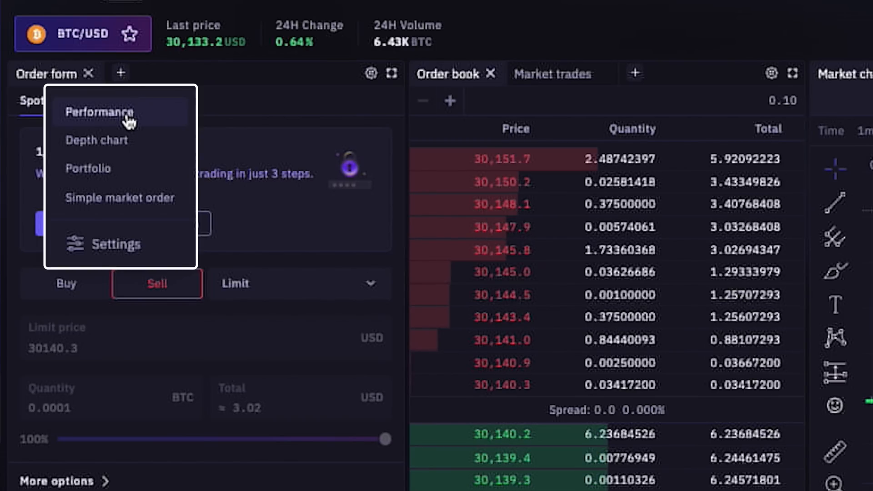
{"action": "mouse_move", "coordinate": [120, 145]}
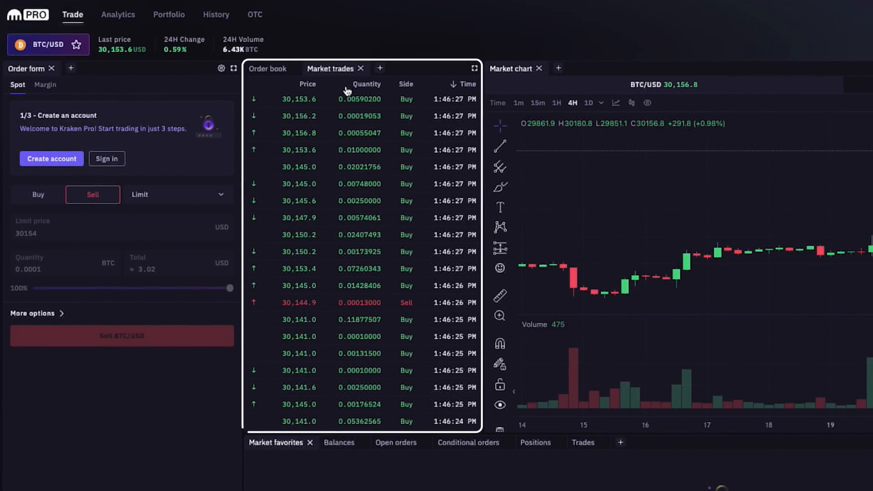
{"action": "mouse_move", "coordinate": [363, 284]}
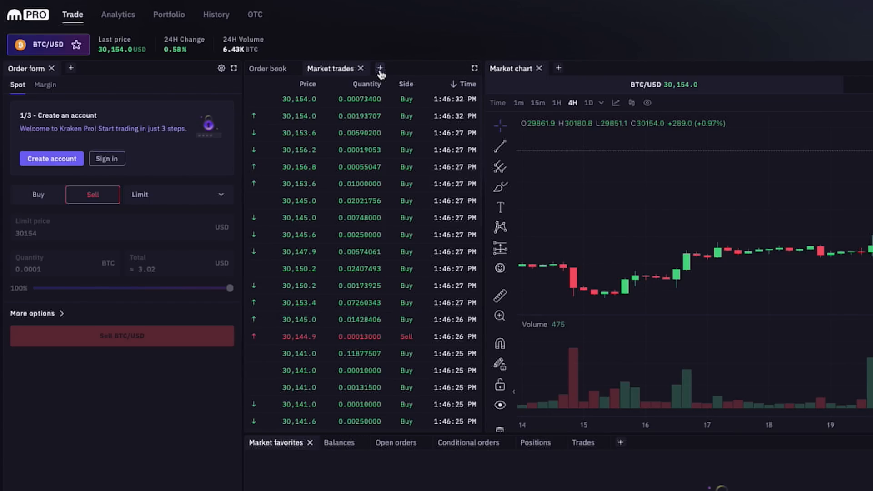
Show the add-panel menu next to the Market trades list.
{"action": "left_click", "coordinate": [379, 68]}
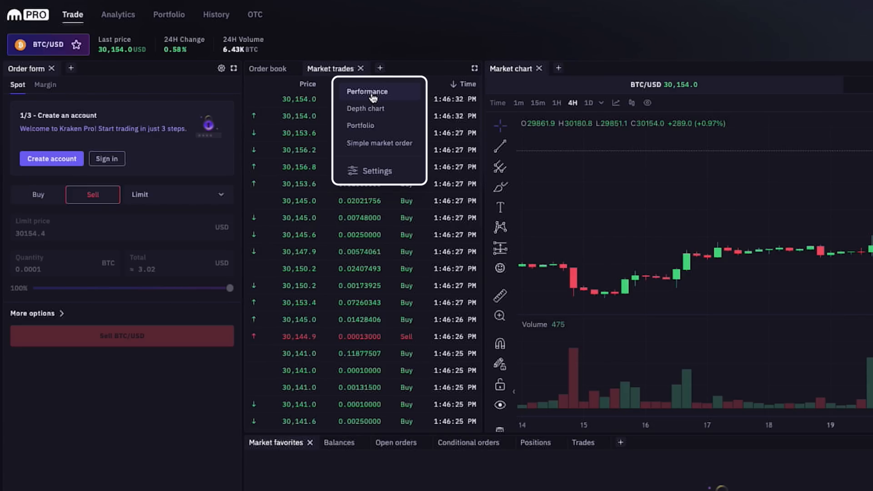
{"action": "mouse_move", "coordinate": [378, 129]}
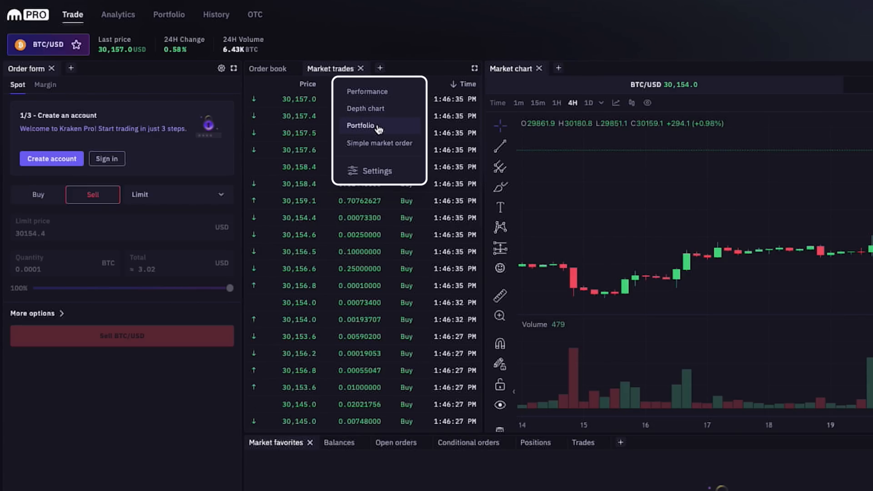
{"action": "mouse_move", "coordinate": [376, 137]}
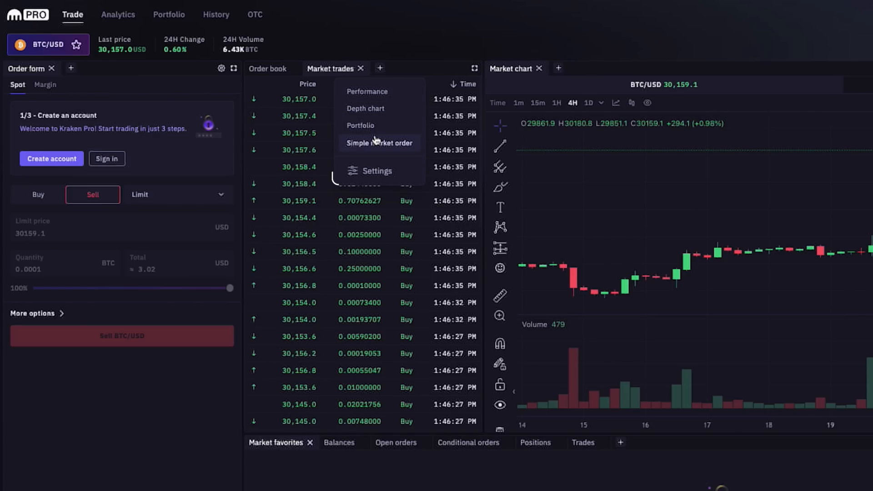
Add a Depth chart panel beside the order book and Performance statistics.
{"action": "left_click", "coordinate": [266, 68]}
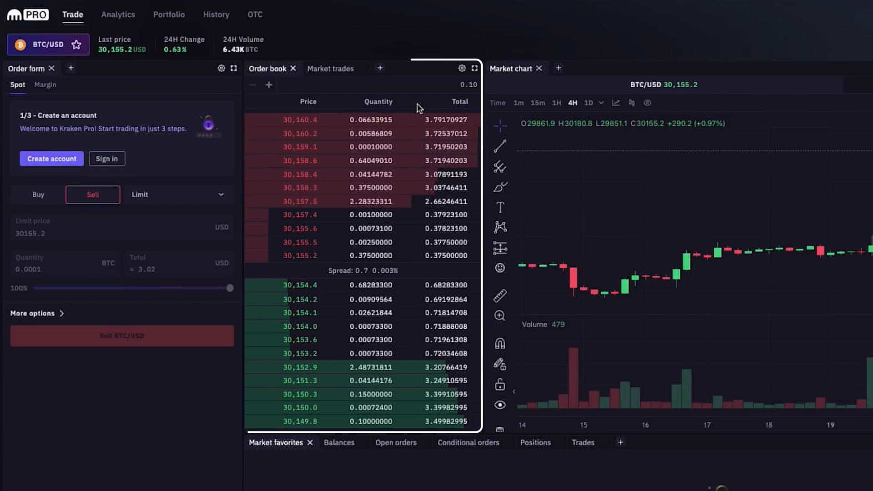
{"action": "left_click", "coordinate": [395, 69]}
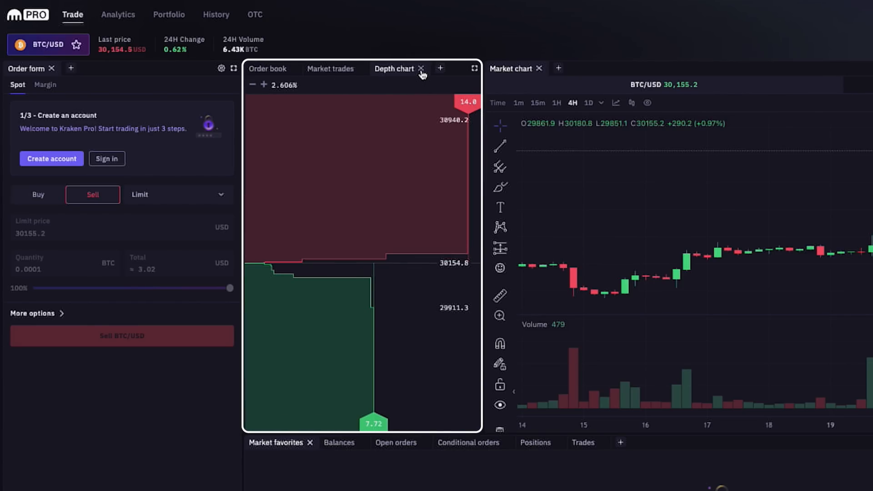
{"action": "mouse_move", "coordinate": [420, 71]}
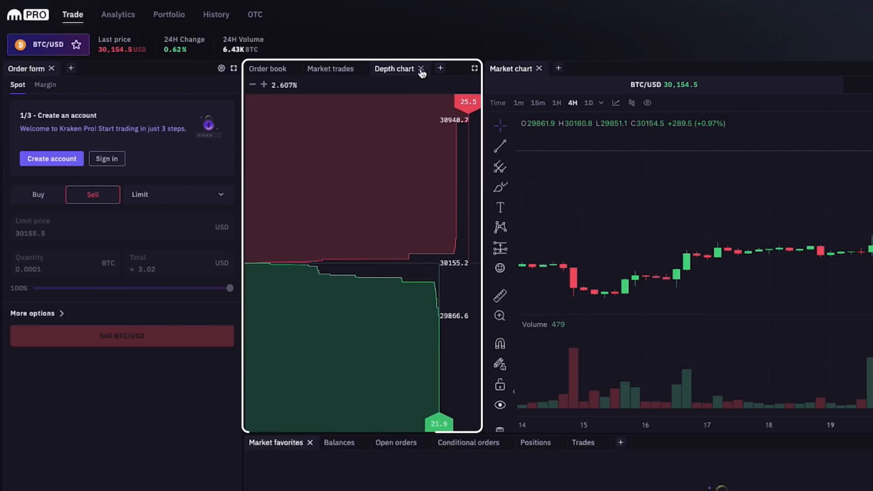
{"action": "left_click", "coordinate": [330, 69]}
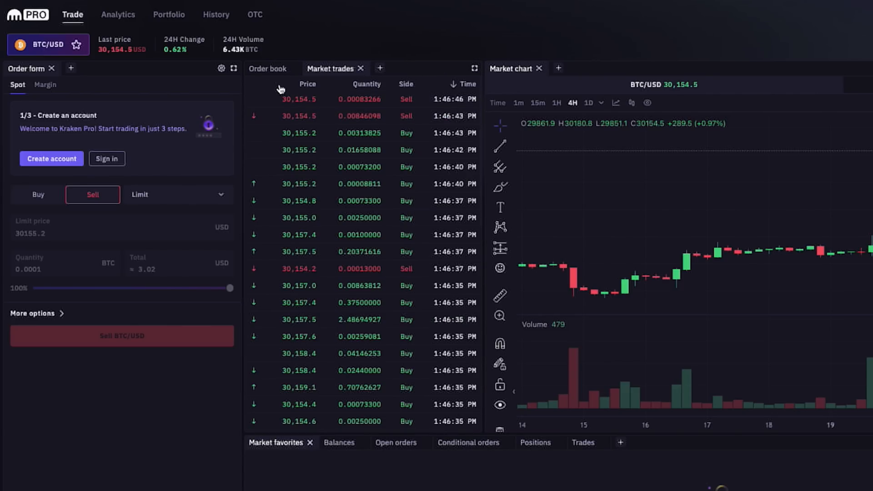
{"action": "left_click", "coordinate": [269, 69]}
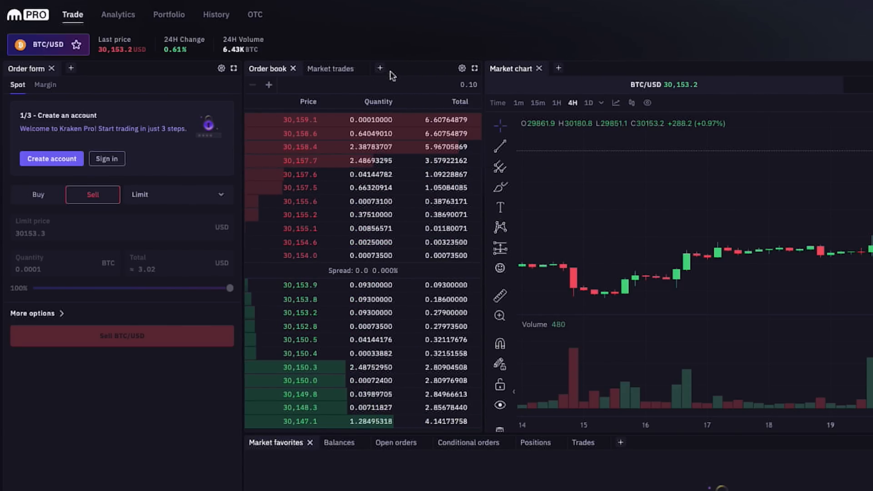
{"action": "left_click", "coordinate": [380, 80]}
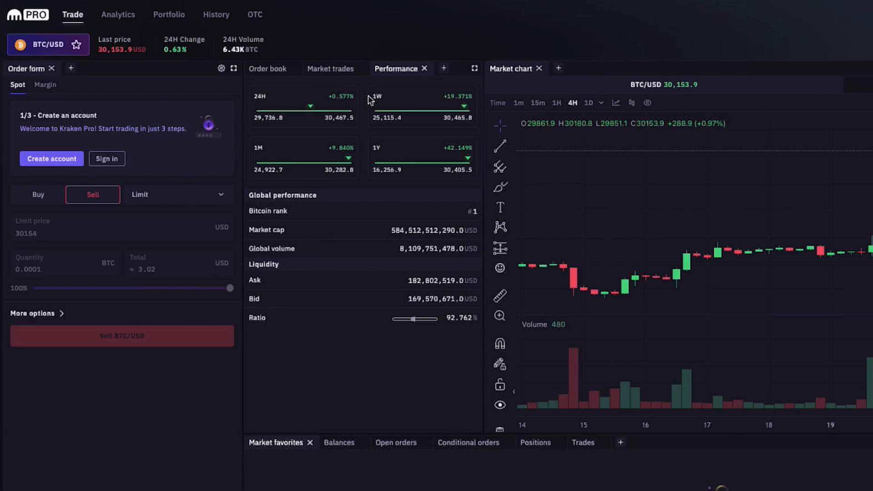
{"action": "left_click", "coordinate": [443, 68]}
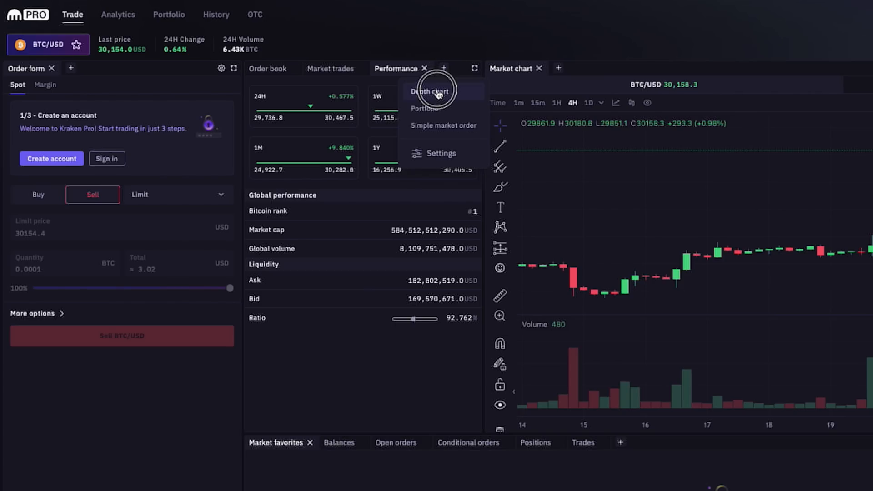
{"action": "left_click", "coordinate": [430, 90]}
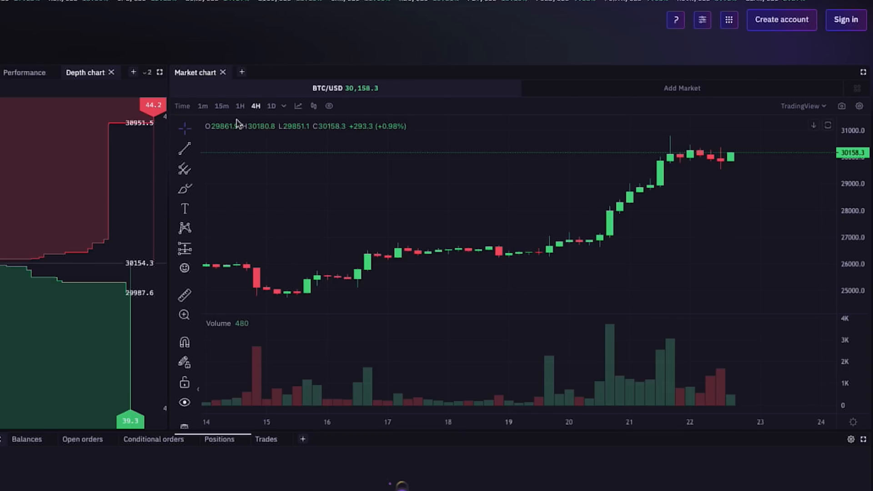
{"action": "mouse_move", "coordinate": [436, 184]}
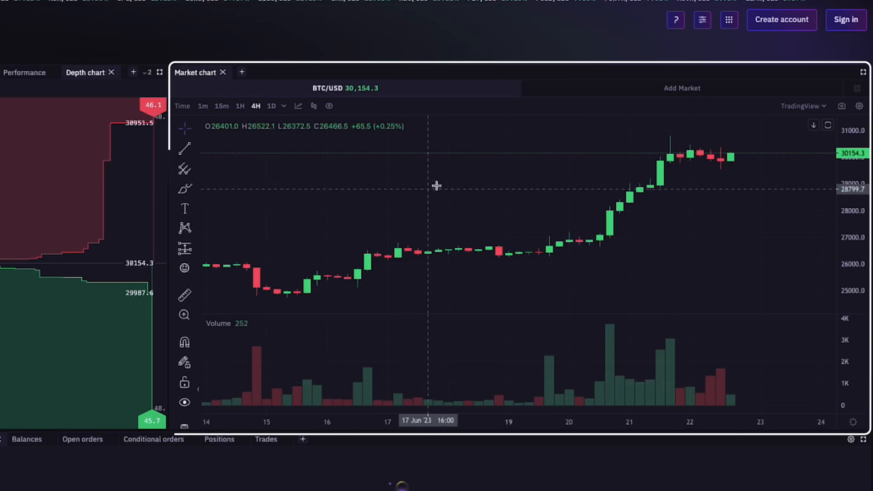
{"action": "mouse_move", "coordinate": [549, 202]}
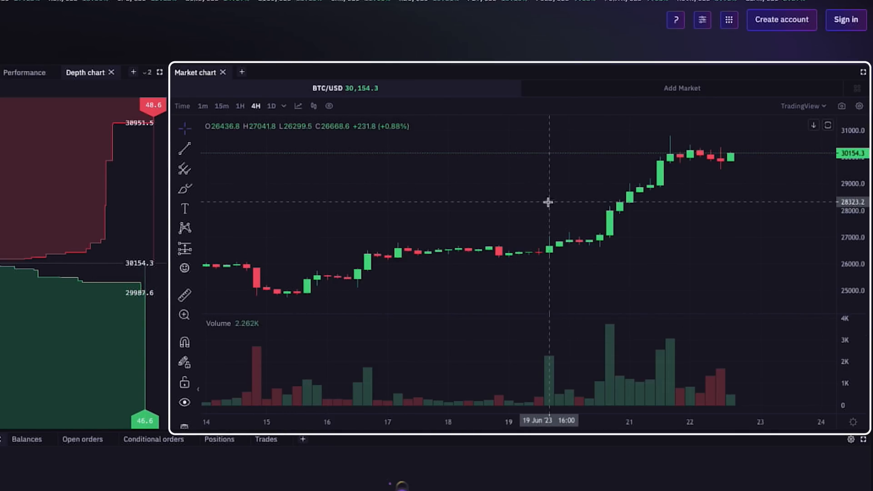
{"action": "mouse_move", "coordinate": [253, 167]}
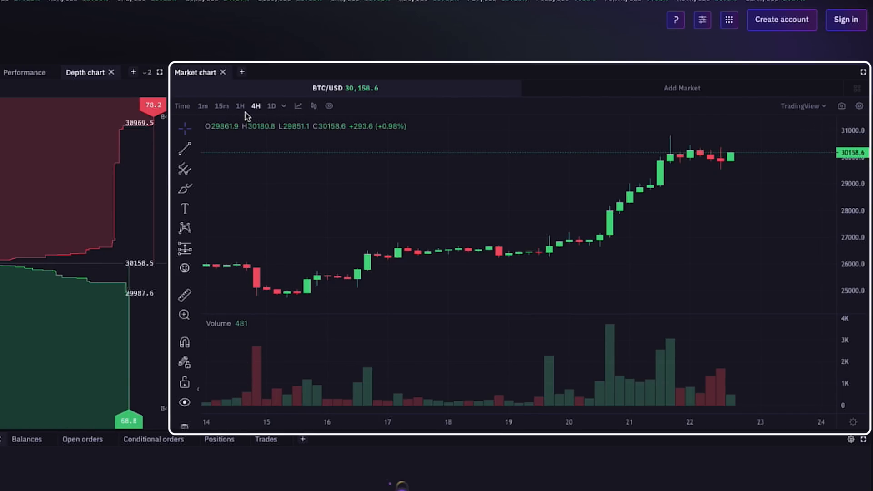
Change the BTC/USD market chart from 4H to 1H candles.
{"action": "left_click", "coordinate": [240, 106]}
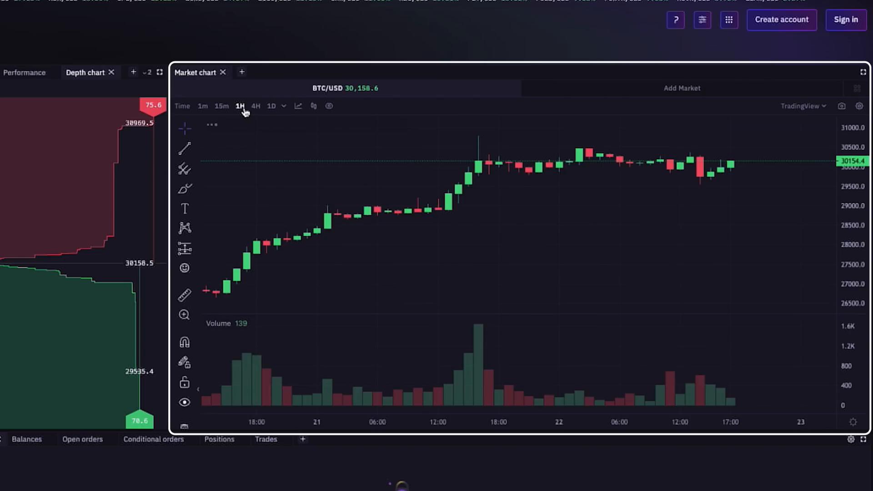
{"action": "mouse_move", "coordinate": [243, 159]}
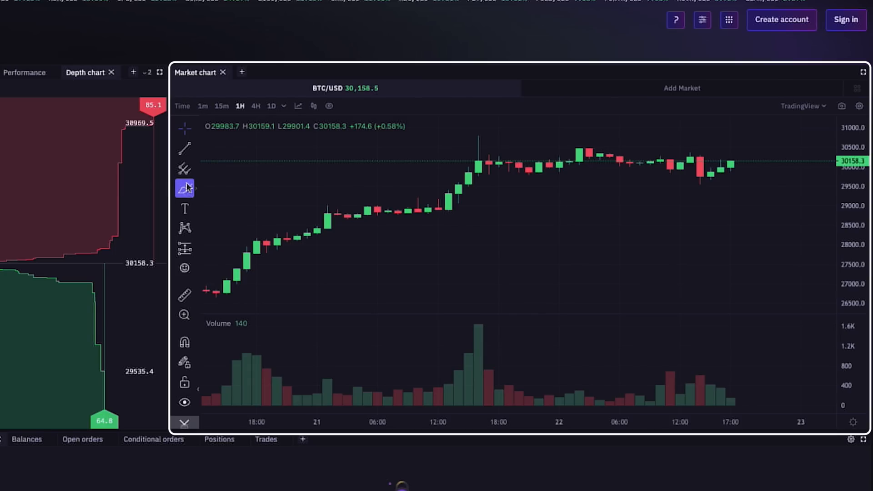
{"action": "left_click", "coordinate": [183, 381]}
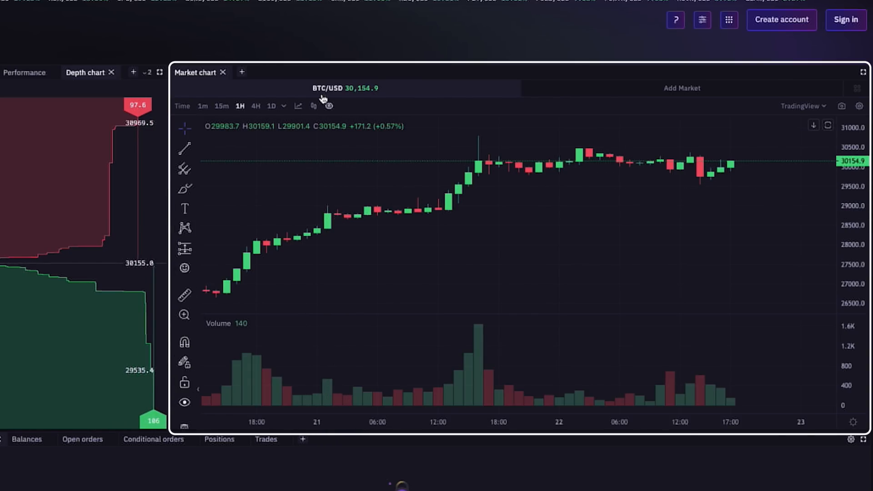
Add a Simple market order panel and switch the chart engine to SimpleChart.
{"action": "left_click", "coordinate": [242, 72]}
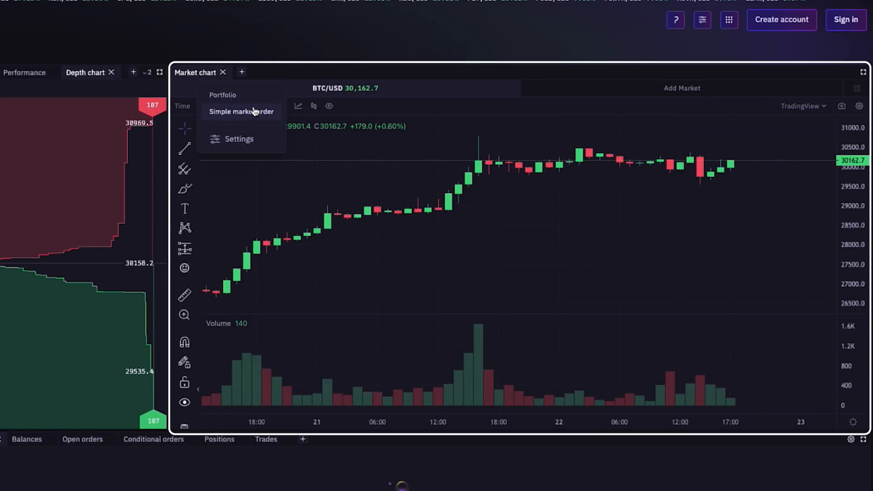
{"action": "left_click", "coordinate": [241, 111]}
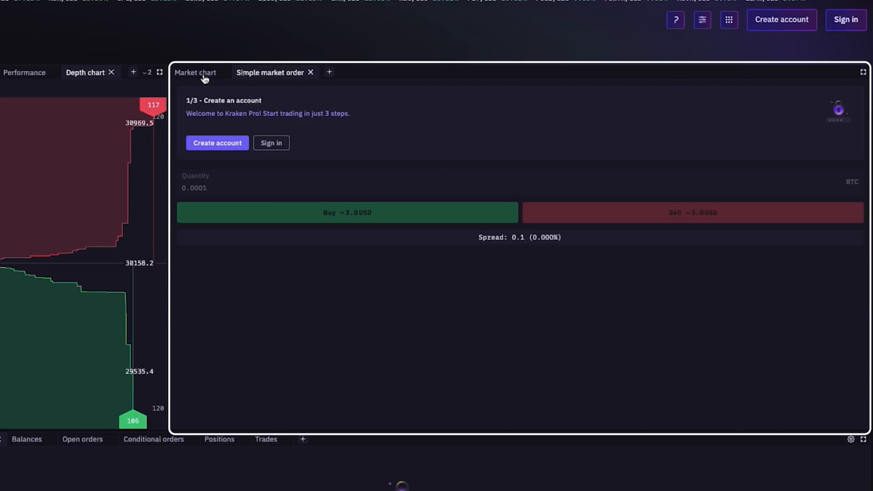
{"action": "left_click", "coordinate": [195, 72]}
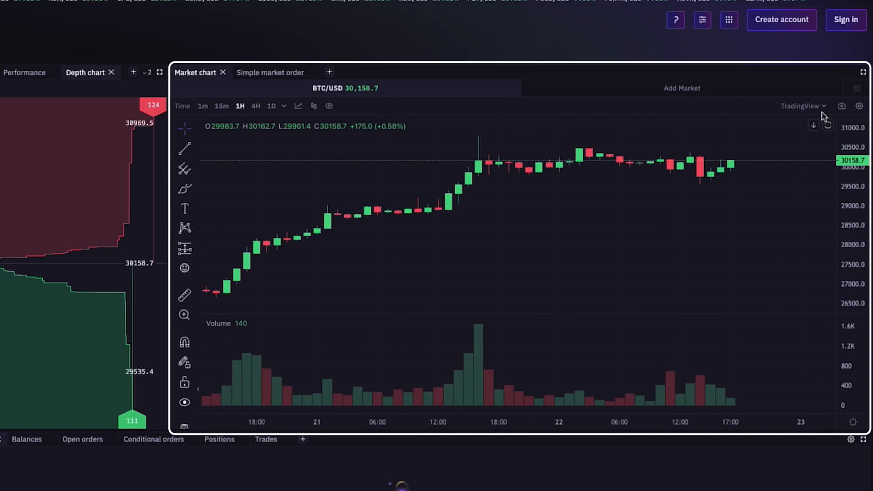
{"action": "left_click", "coordinate": [804, 106]}
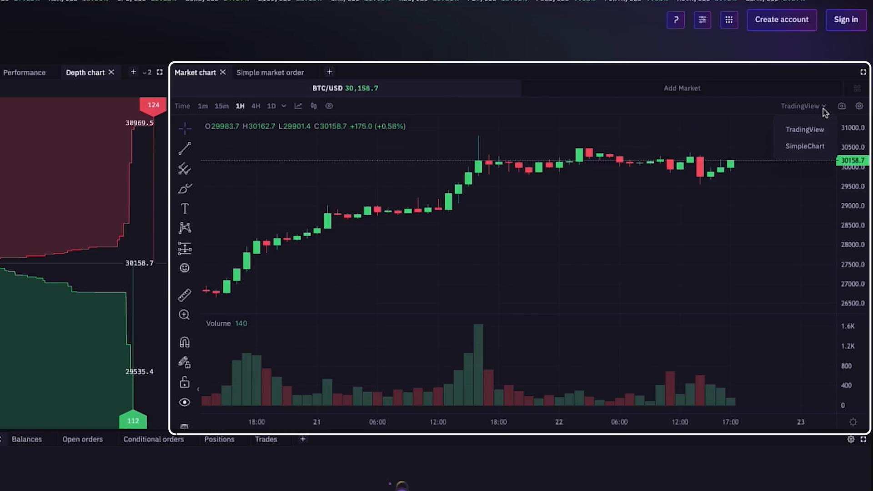
{"action": "left_click", "coordinate": [805, 146]}
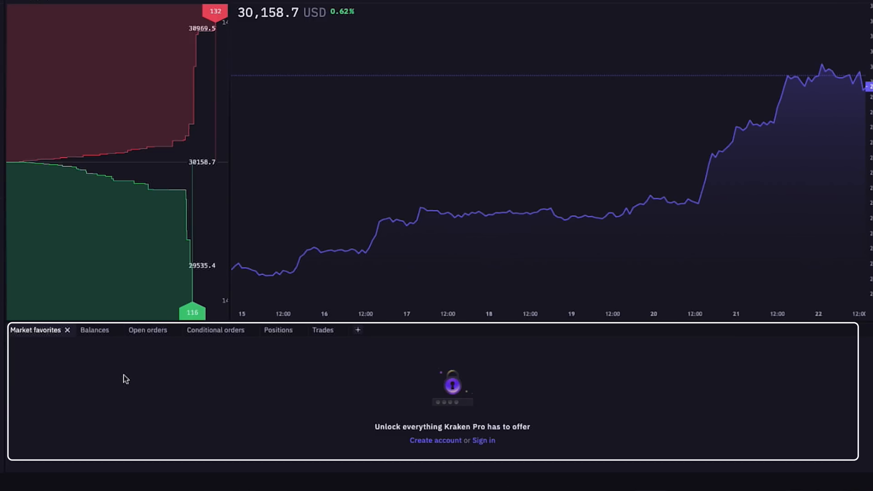
{"action": "mouse_move", "coordinate": [112, 339]}
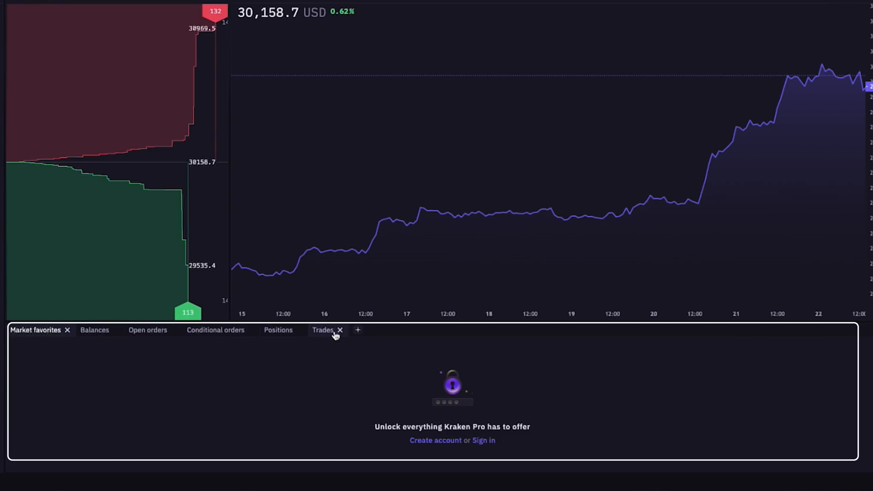
{"action": "left_click", "coordinate": [358, 330]}
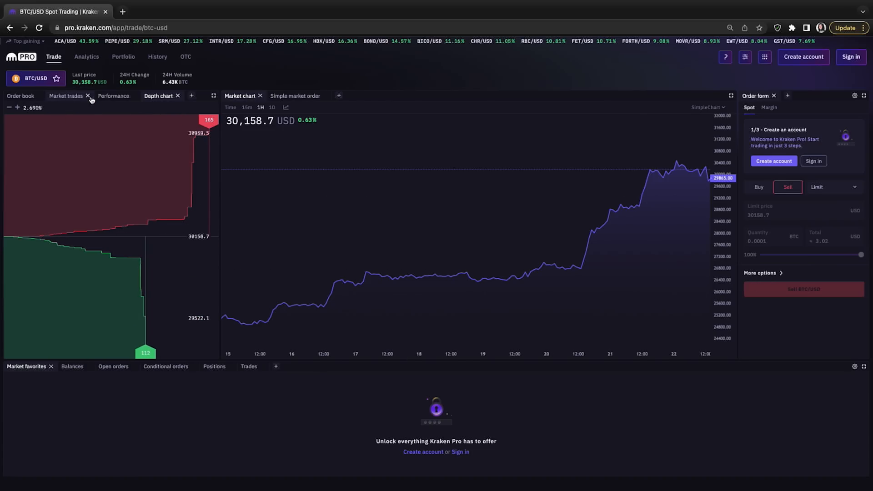
Close the Market trades panel so the order book sits beside the order form.
{"action": "left_click", "coordinate": [87, 96]}
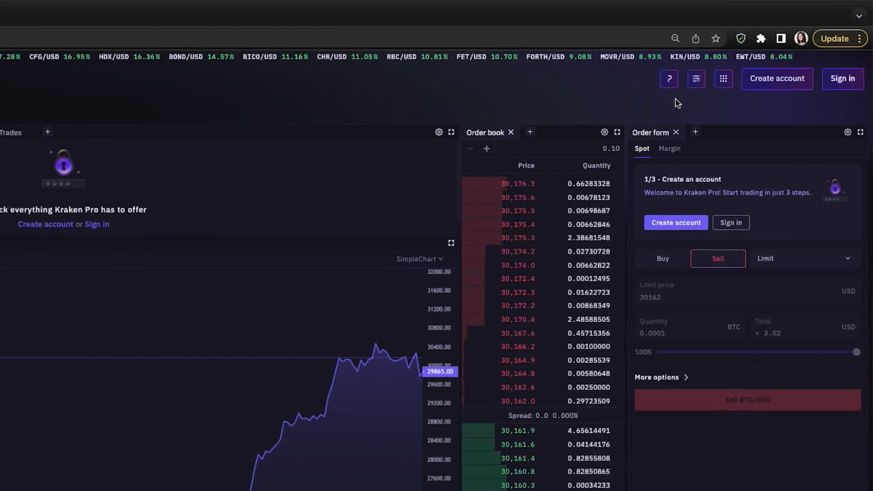
{"action": "left_click", "coordinate": [669, 79]}
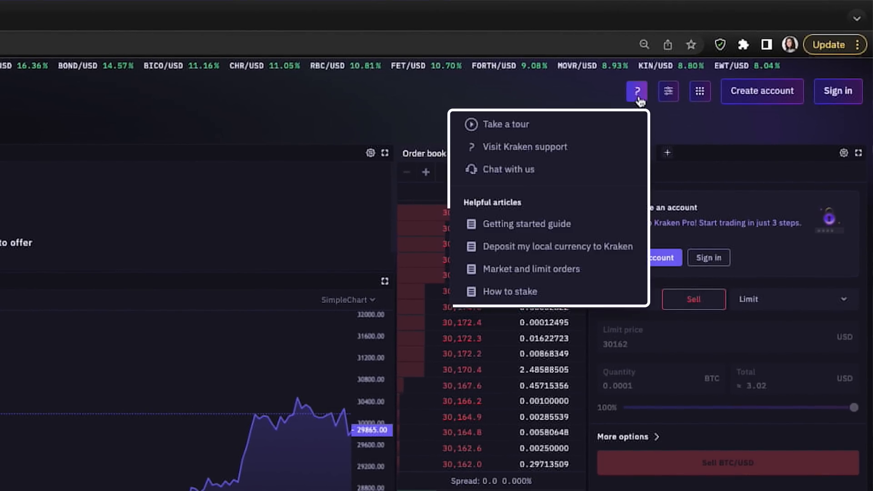
{"action": "mouse_move", "coordinate": [639, 98]}
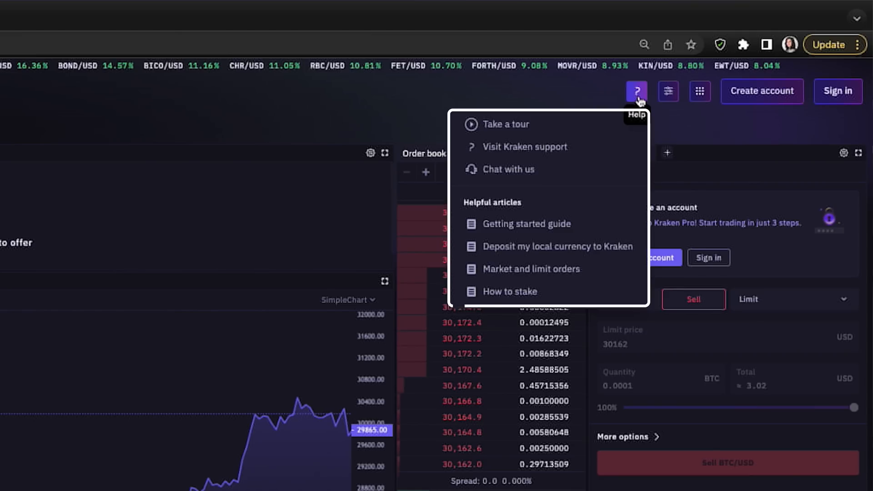
{"action": "left_click", "coordinate": [668, 91]}
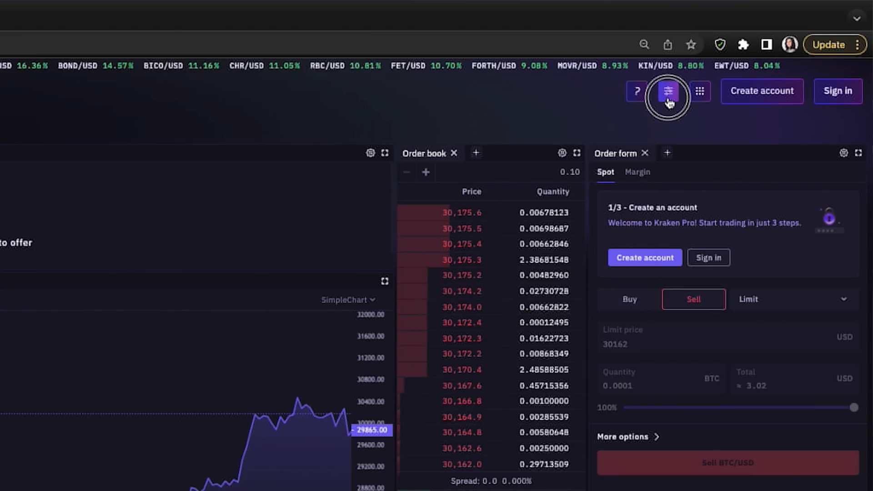
Keep Balances shown, try Reset to advanced, then reset the workspace to simple.
{"action": "left_click", "coordinate": [668, 91]}
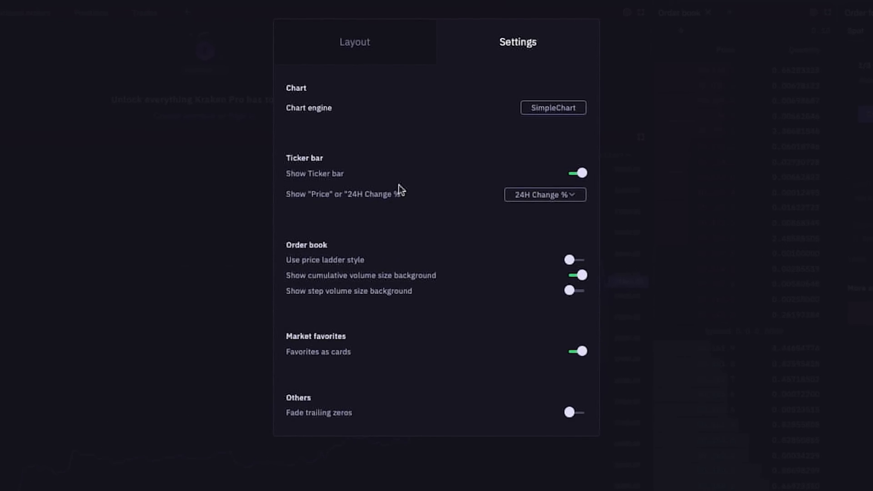
{"action": "left_click", "coordinate": [354, 42]}
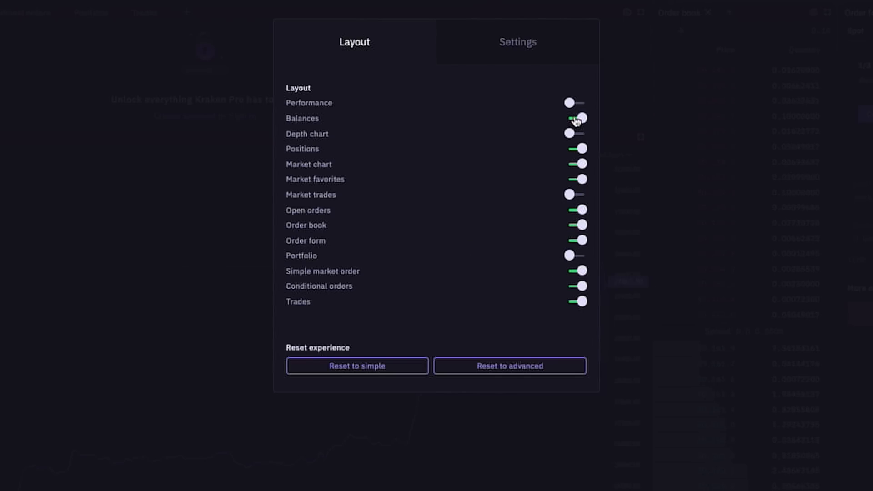
{"action": "left_click", "coordinate": [581, 117]}
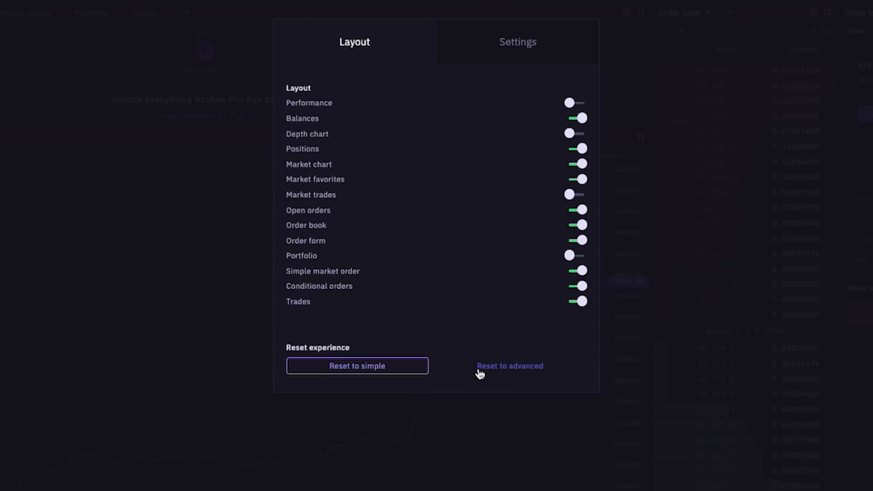
{"action": "left_click", "coordinate": [511, 366]}
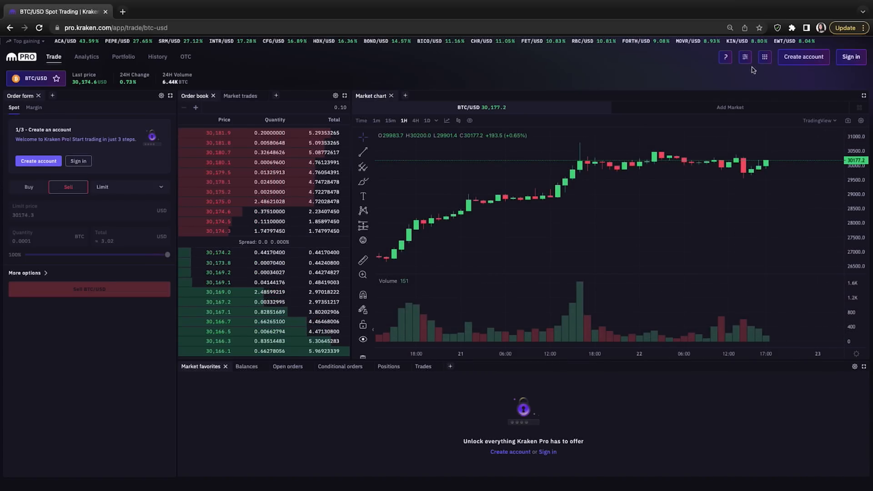
{"action": "left_click", "coordinate": [744, 57]}
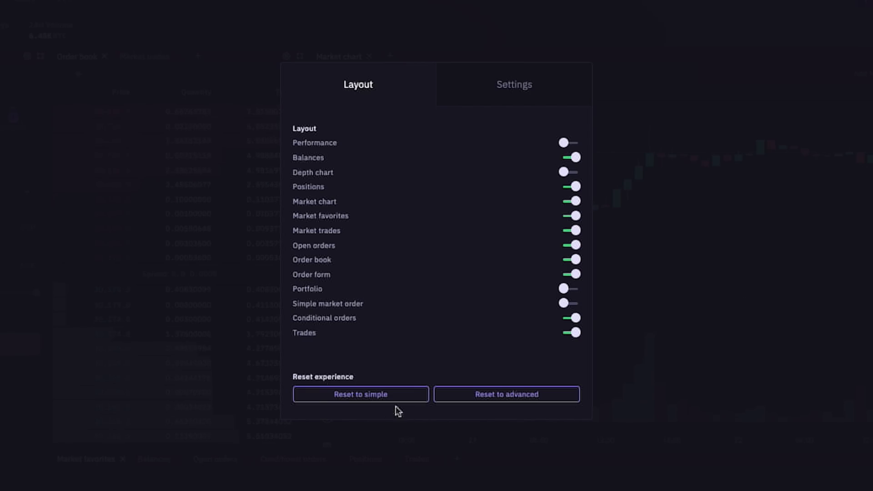
{"action": "left_click", "coordinate": [361, 394]}
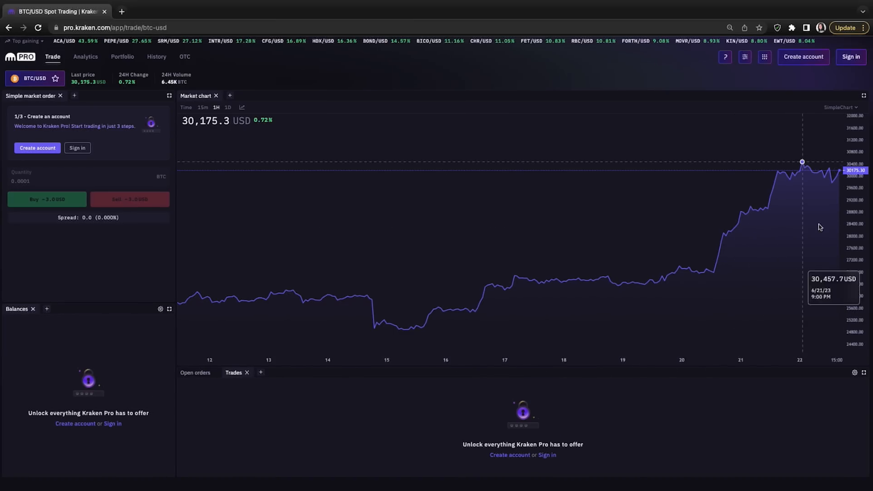
{"action": "left_click", "coordinate": [765, 57]}
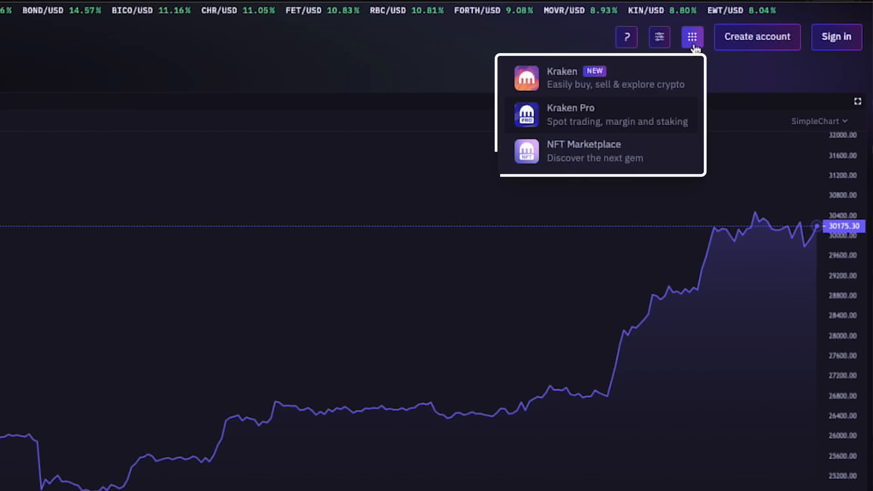
{"action": "mouse_move", "coordinate": [669, 81]}
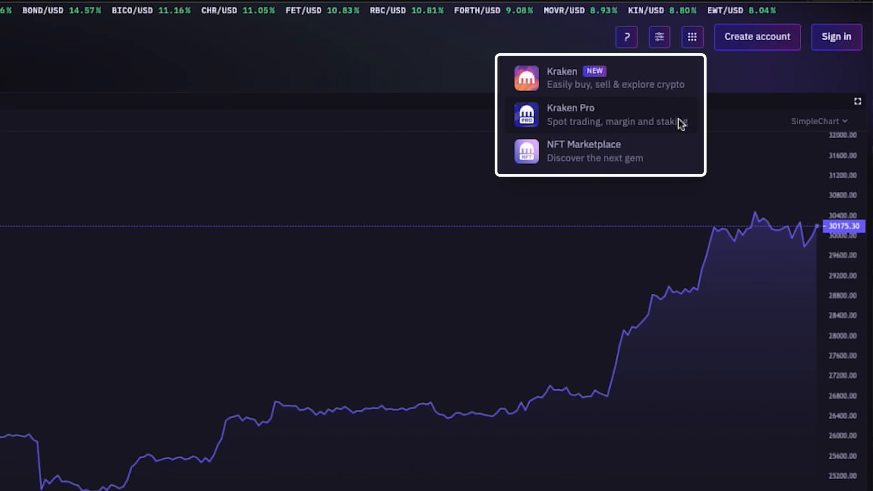
{"action": "mouse_move", "coordinate": [746, 82]}
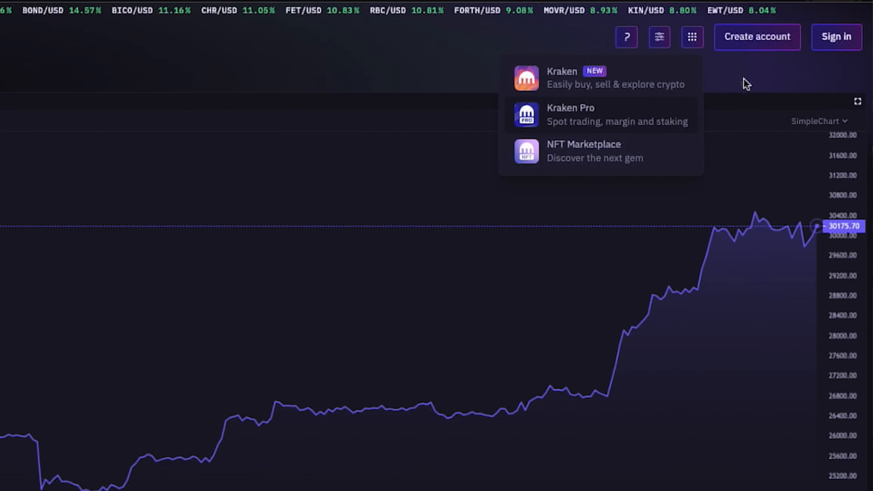
Start creating a new Kraken personal account from the top-right Create account button.
{"action": "left_click", "coordinate": [745, 37]}
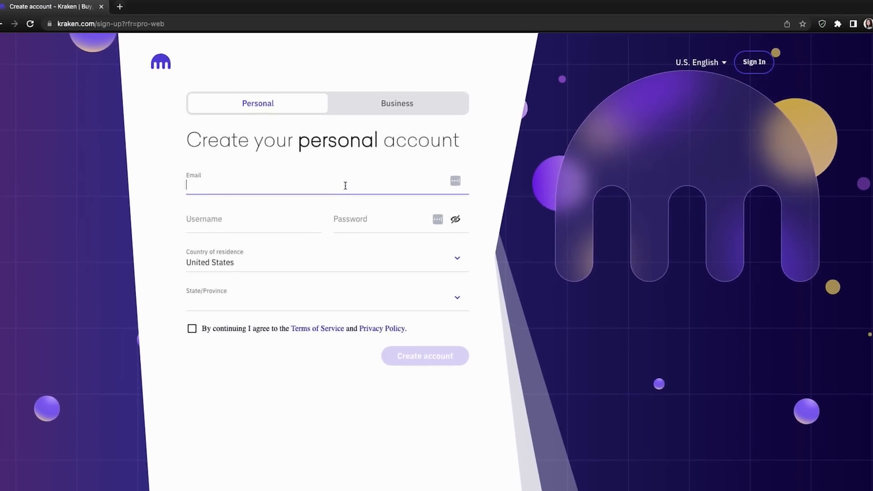
Sign up as 'casey', accept the terms, and submit the emailed activation code.
{"action": "type", "text": "casey"}
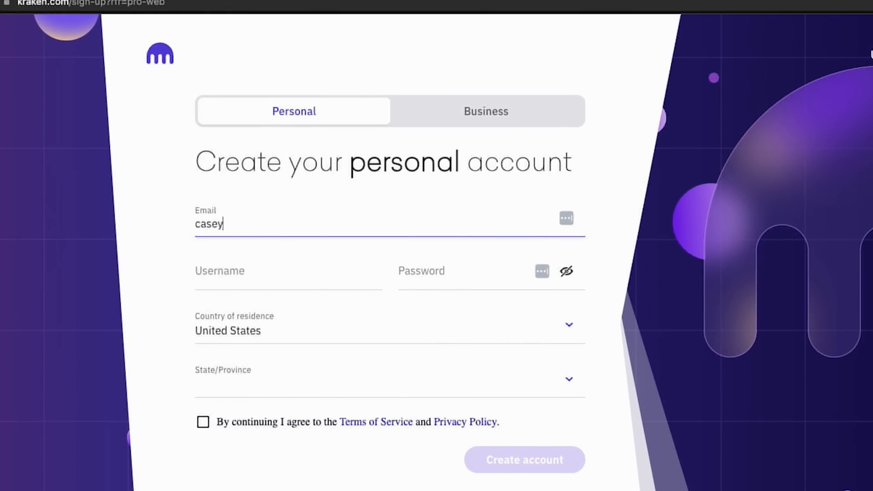
{"action": "type", "text": "CryptoCasey"}
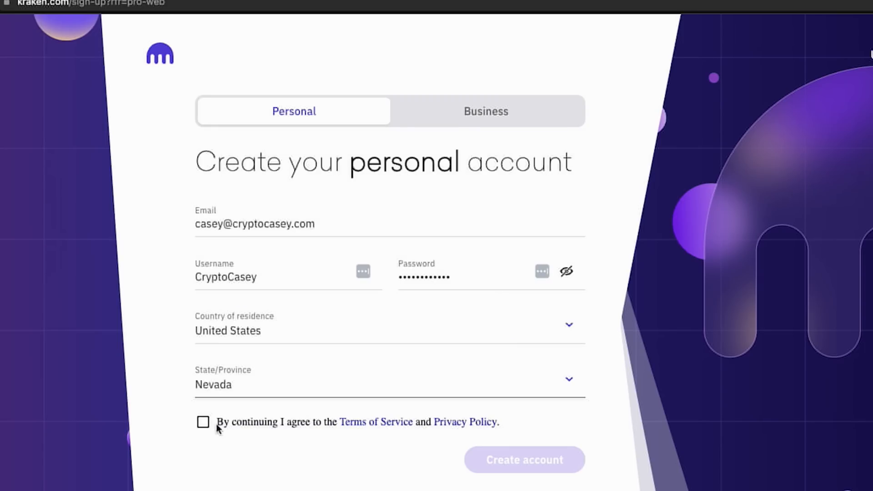
{"action": "left_click", "coordinate": [204, 422]}
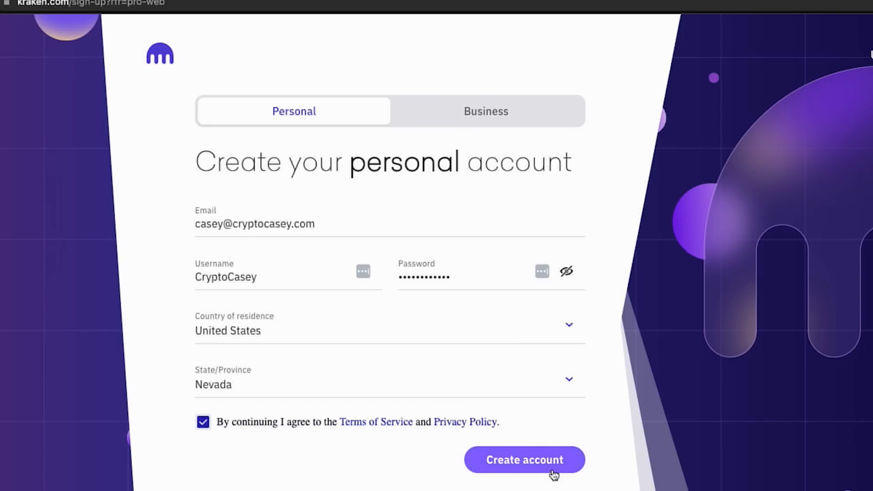
{"action": "left_click", "coordinate": [526, 472]}
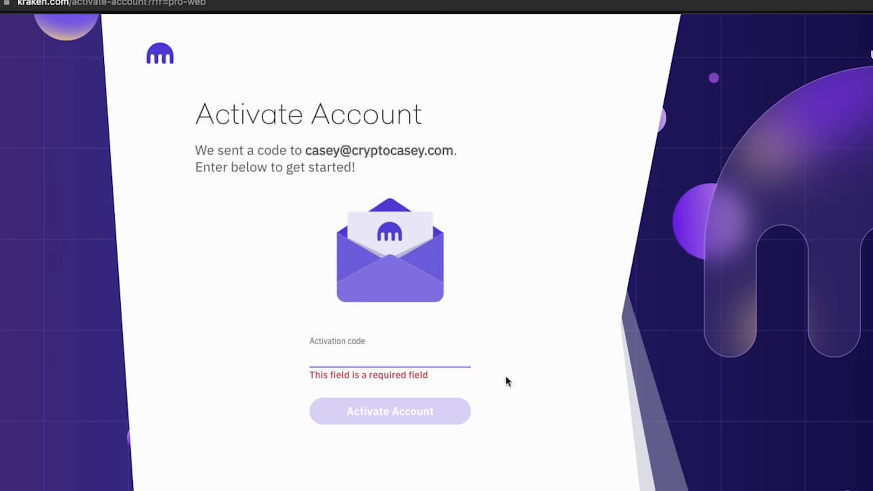
{"action": "left_click", "coordinate": [390, 411]}
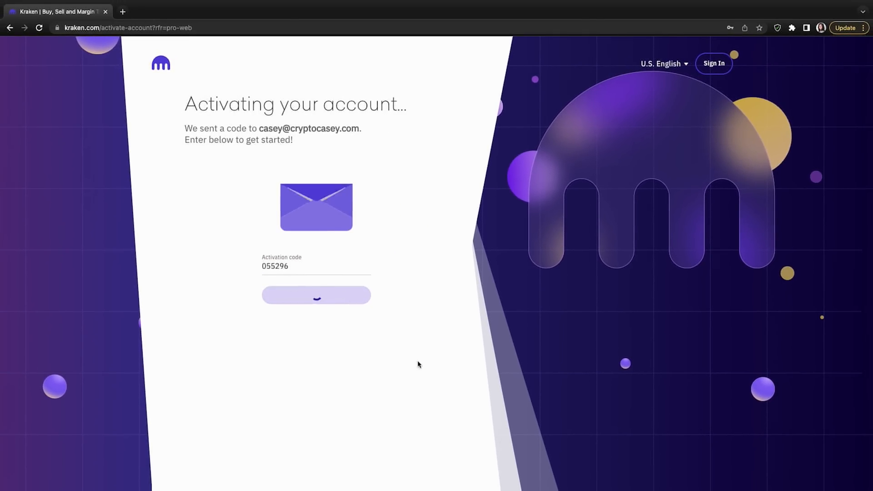
{"action": "left_click", "coordinate": [316, 295]}
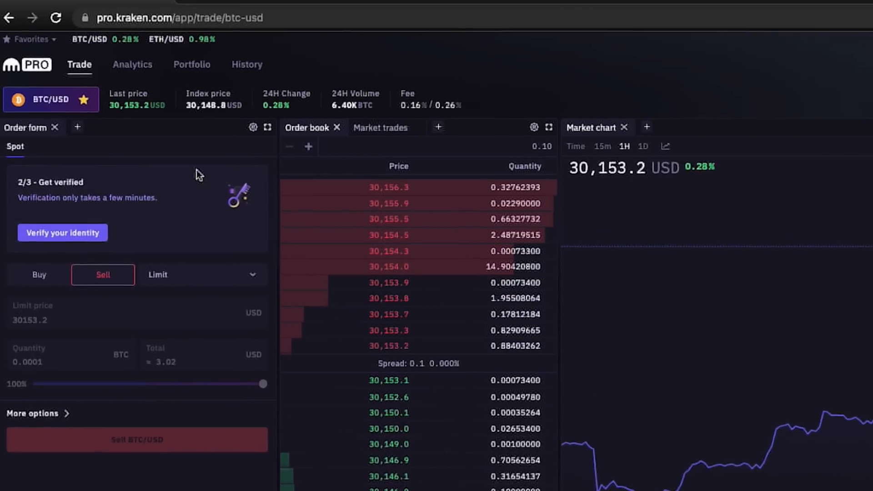
View the Analytics charts, then the empty 0.00 USD portfolio overview.
{"action": "left_click", "coordinate": [132, 64]}
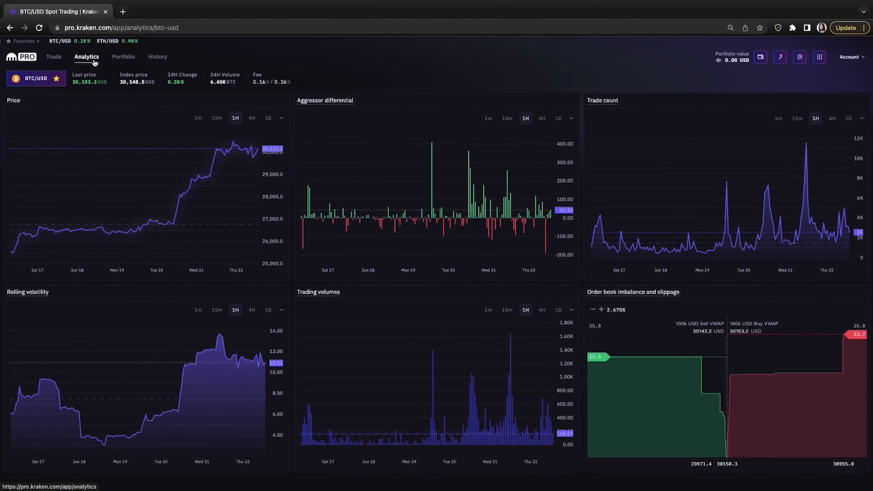
{"action": "left_click", "coordinate": [124, 56]}
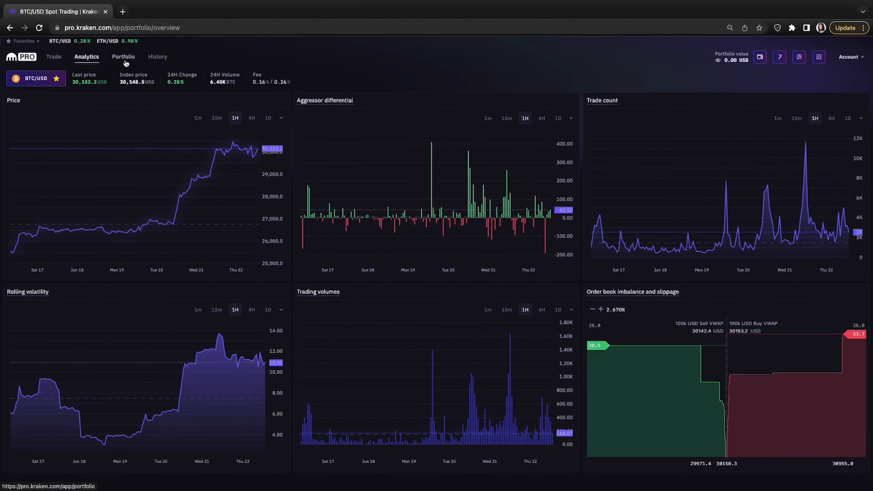
{"action": "left_click", "coordinate": [123, 57]}
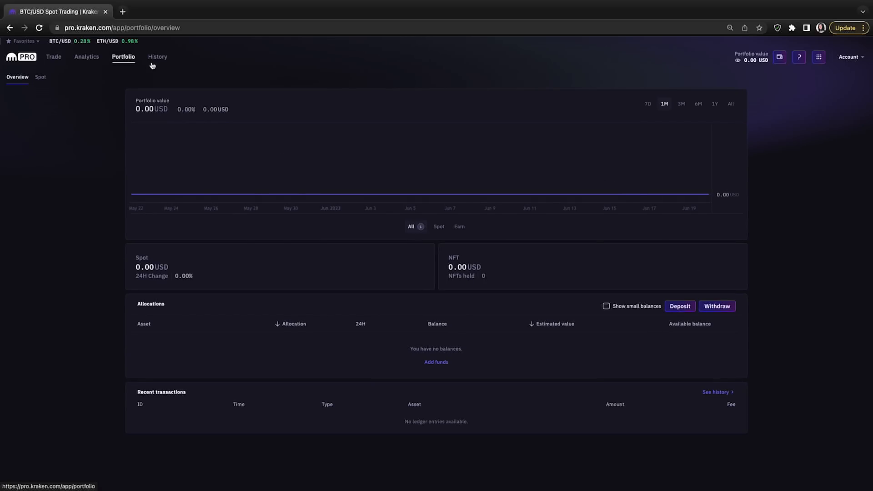
{"action": "left_click", "coordinate": [157, 56]}
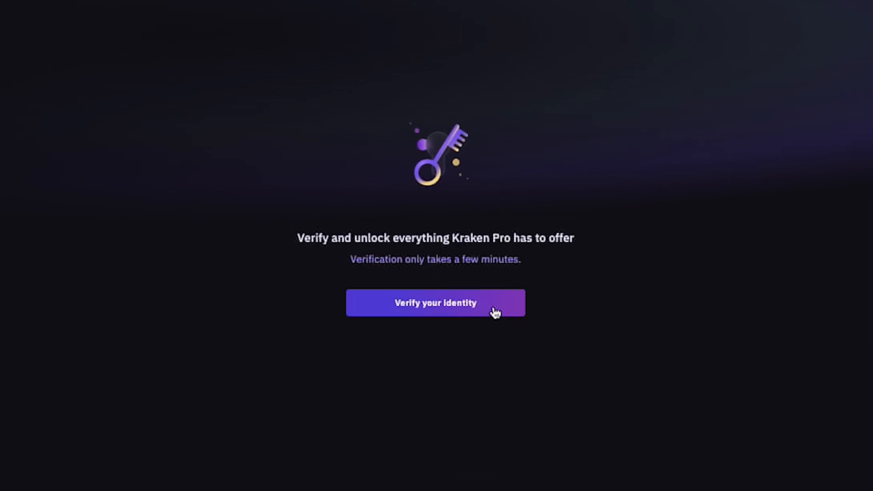
Begin identity verification through Verify your identity.
{"action": "left_click", "coordinate": [436, 303]}
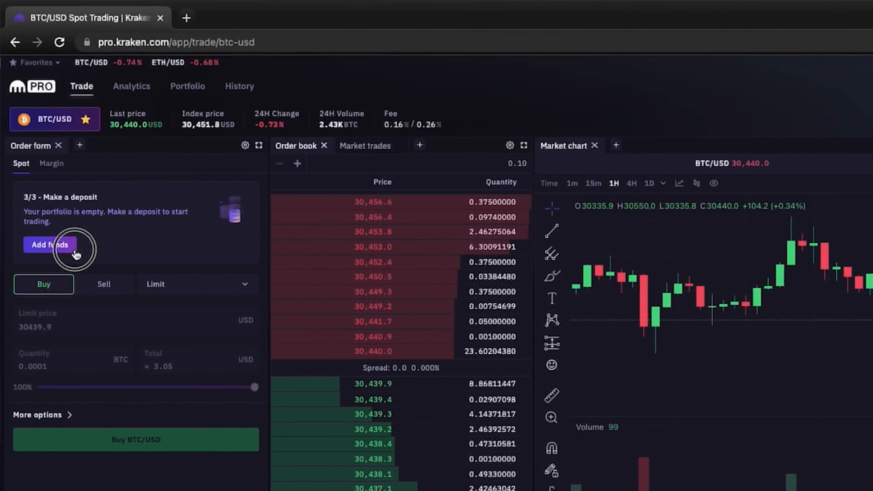
Choose US Dollar to add funds, review funding methods, and start Plaid bank linking.
{"action": "left_click", "coordinate": [50, 245]}
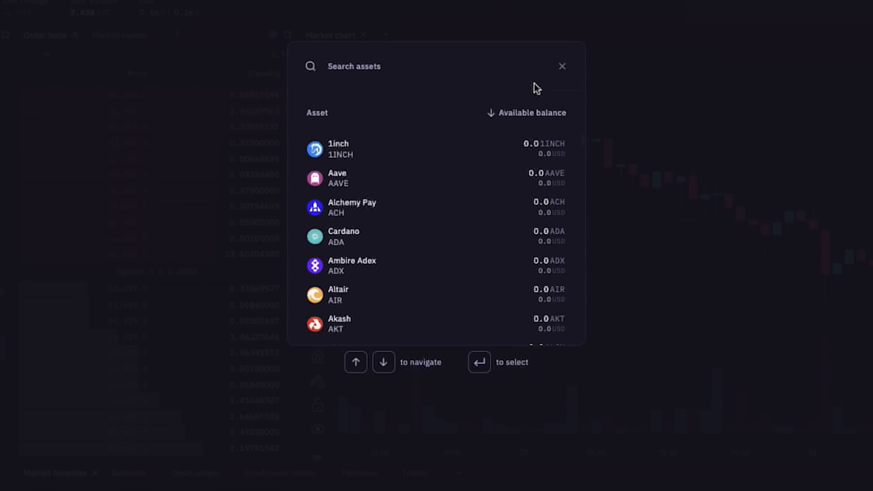
{"action": "type", "text": "usd"}
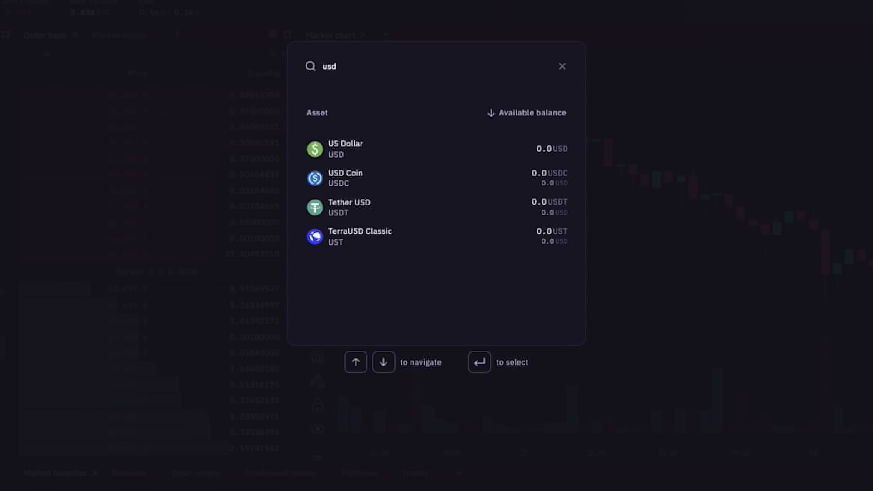
{"action": "left_click", "coordinate": [344, 148]}
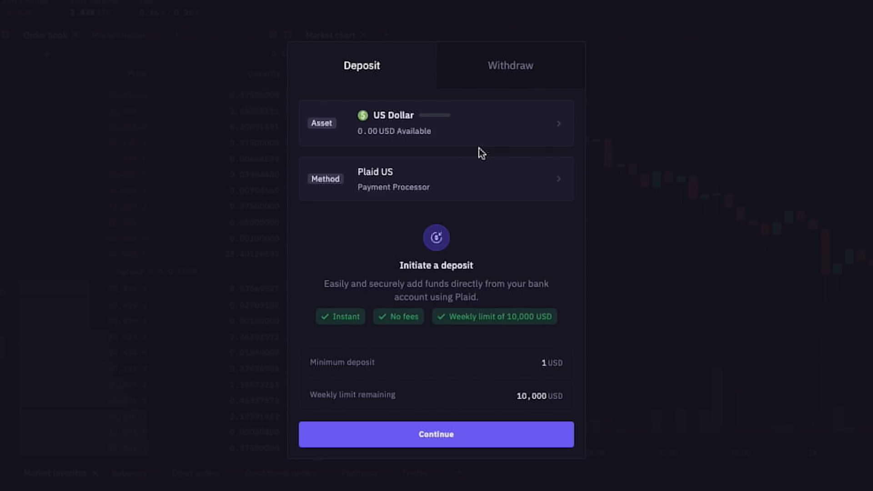
{"action": "mouse_move", "coordinate": [512, 188]}
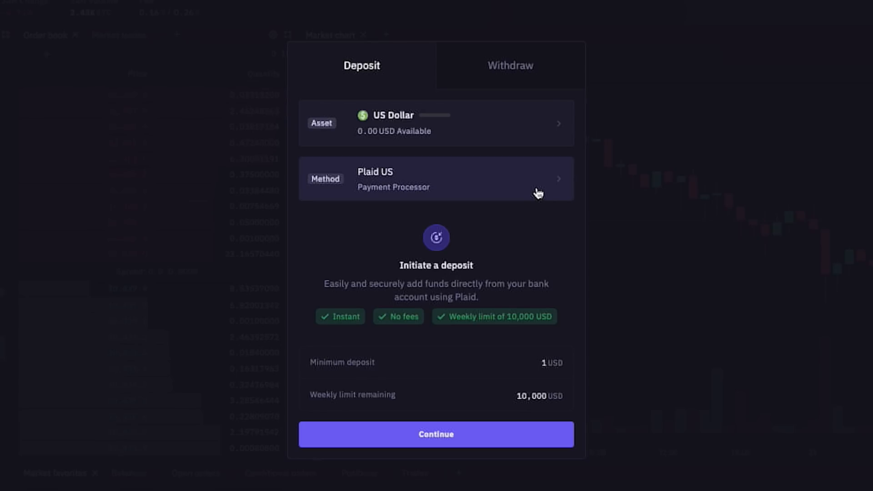
{"action": "left_click", "coordinate": [436, 179]}
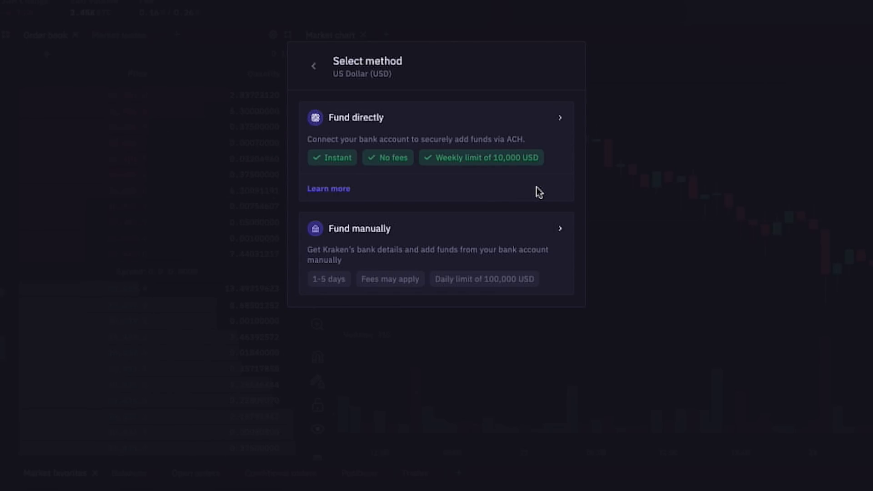
{"action": "mouse_move", "coordinate": [520, 243]}
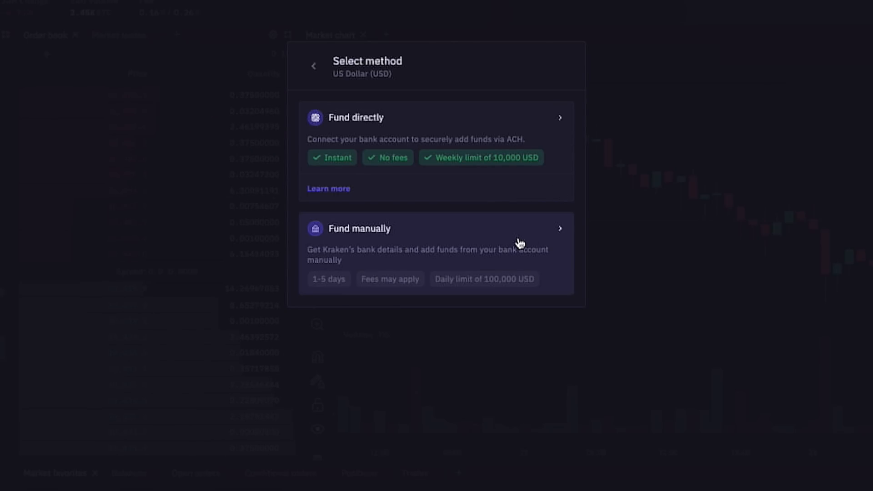
{"action": "mouse_move", "coordinate": [587, 178]}
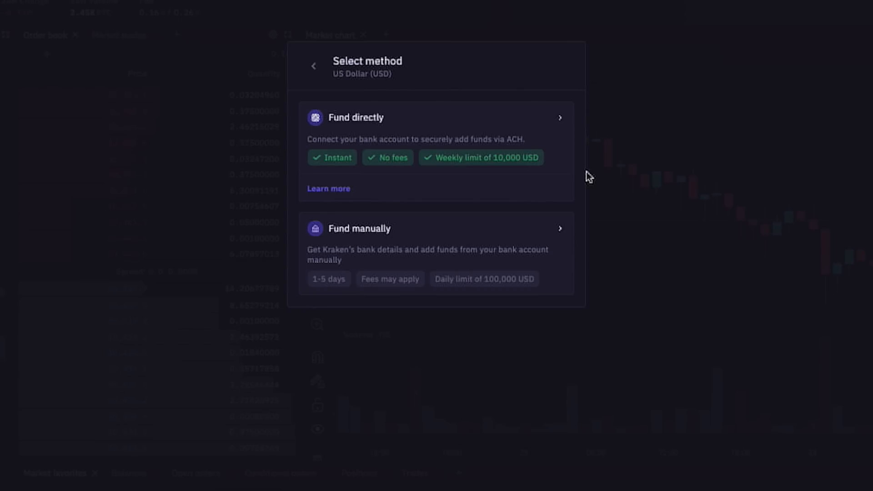
{"action": "mouse_move", "coordinate": [542, 132]}
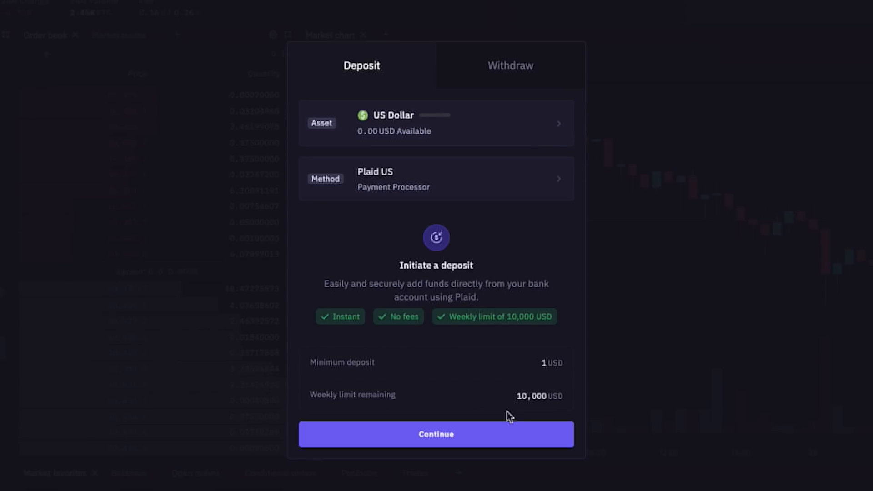
{"action": "left_click", "coordinate": [436, 434]}
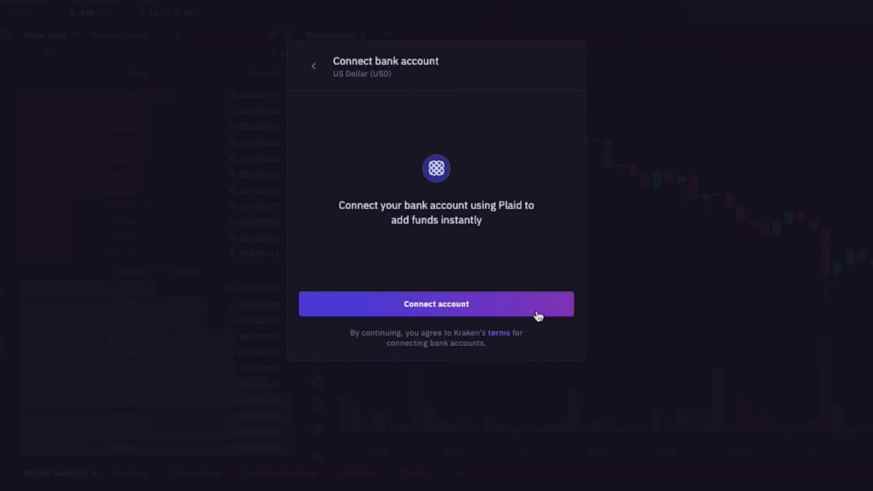
{"action": "left_click", "coordinate": [436, 304]}
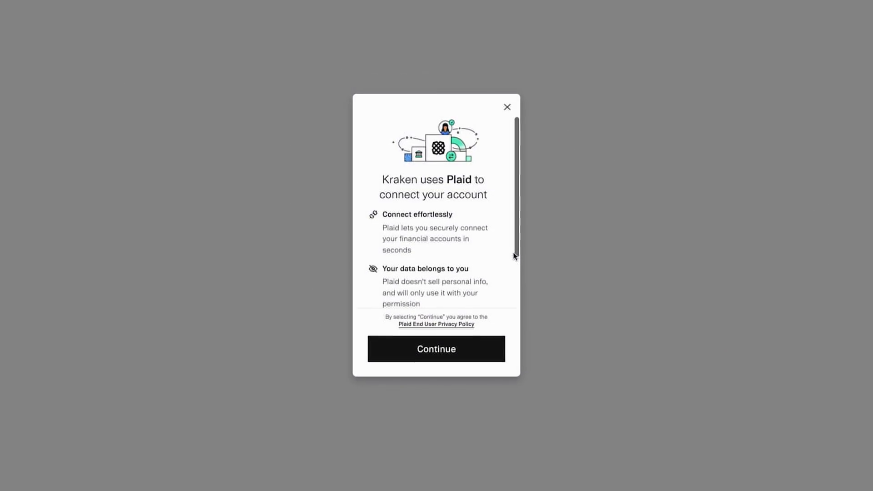
Finish linking the bank through Plaid and pick the Business ICP account.
{"action": "left_click", "coordinate": [436, 349]}
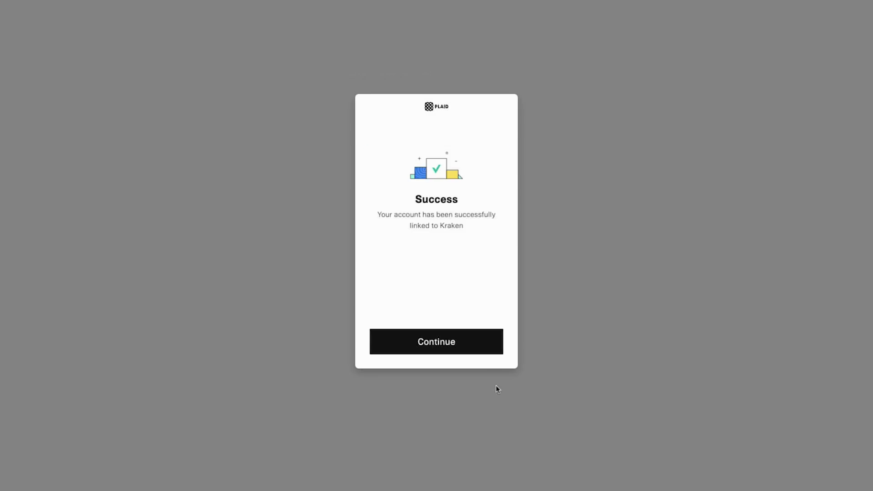
{"action": "left_click", "coordinate": [436, 341]}
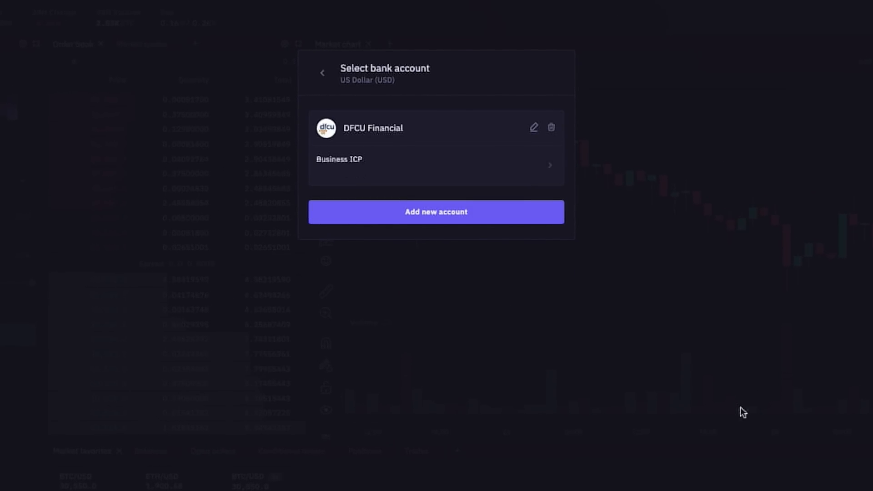
{"action": "left_click", "coordinate": [435, 165]}
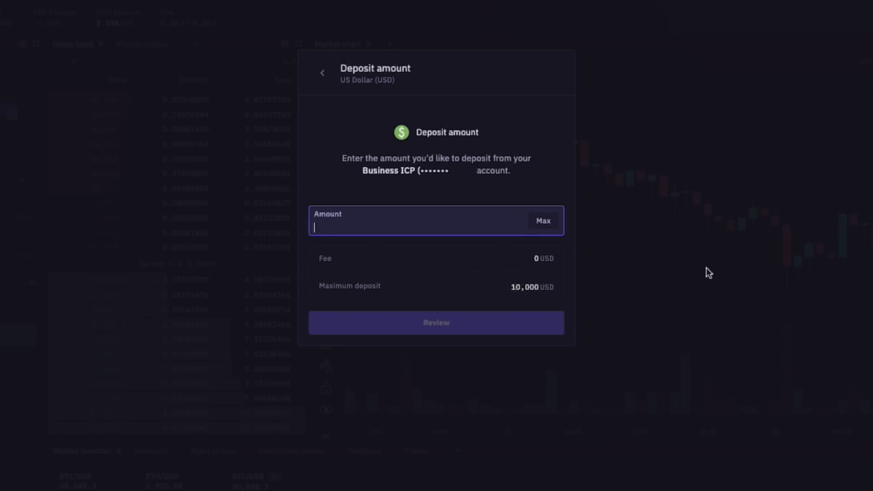
{"action": "mouse_move", "coordinate": [698, 360]}
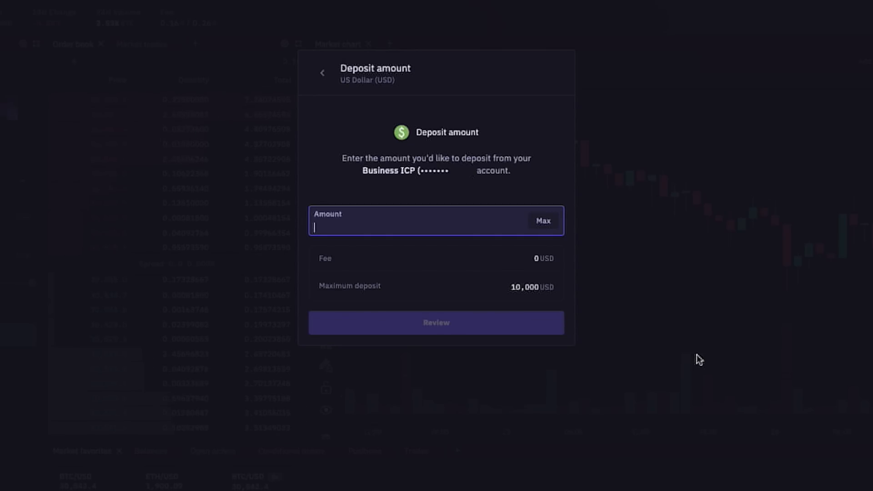
Review and confirm a 1,000 USD deposit from that account.
{"action": "type", "text": "1000"}
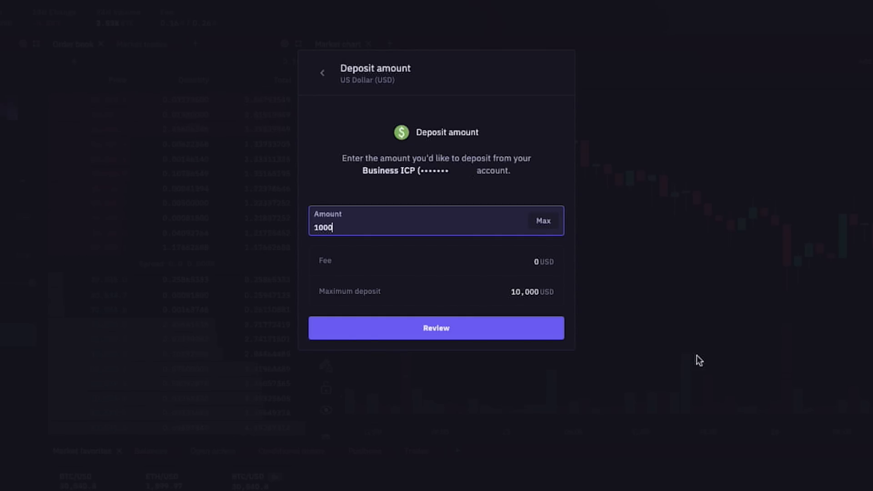
{"action": "left_click", "coordinate": [436, 328]}
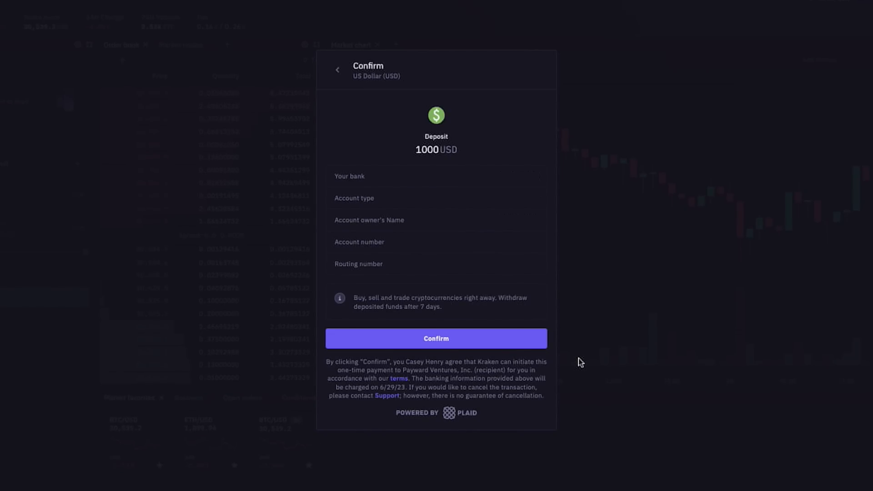
{"action": "left_click", "coordinate": [436, 338]}
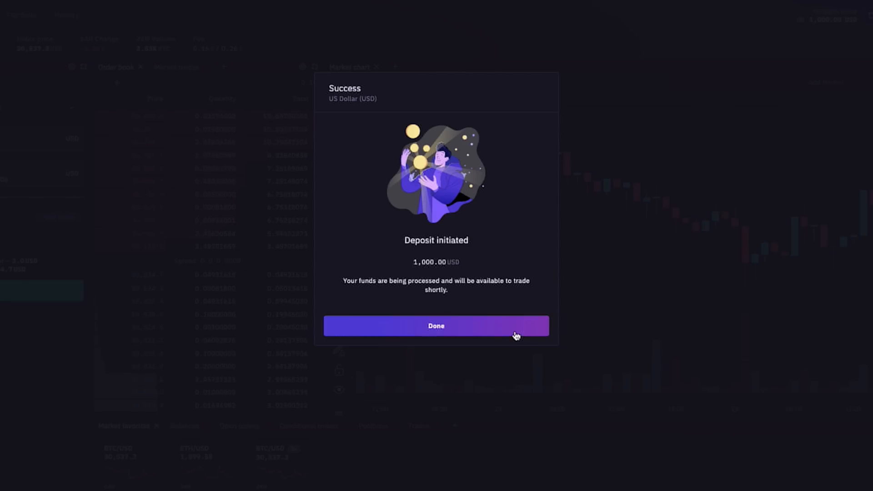
{"action": "left_click", "coordinate": [436, 326]}
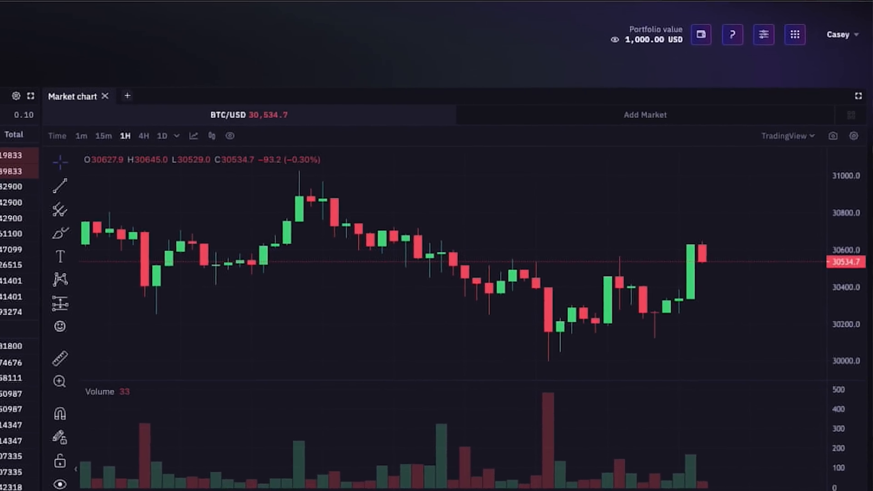
{"action": "mouse_move", "coordinate": [623, 36]}
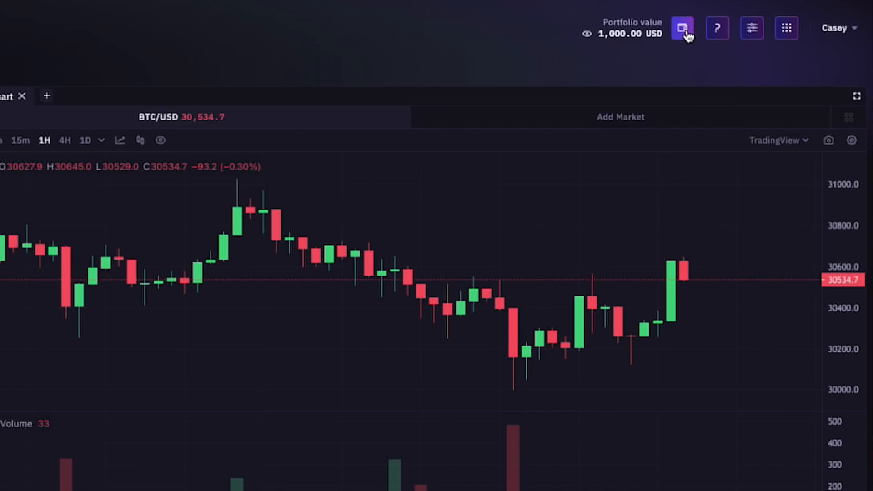
Show a Tether USD deposit address on the Ethereum network.
{"action": "left_click", "coordinate": [682, 27]}
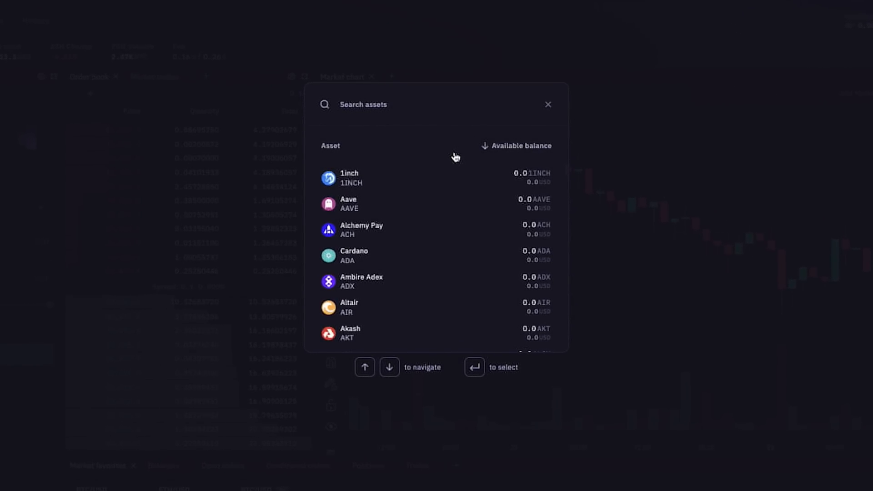
{"action": "type", "text": "usd"}
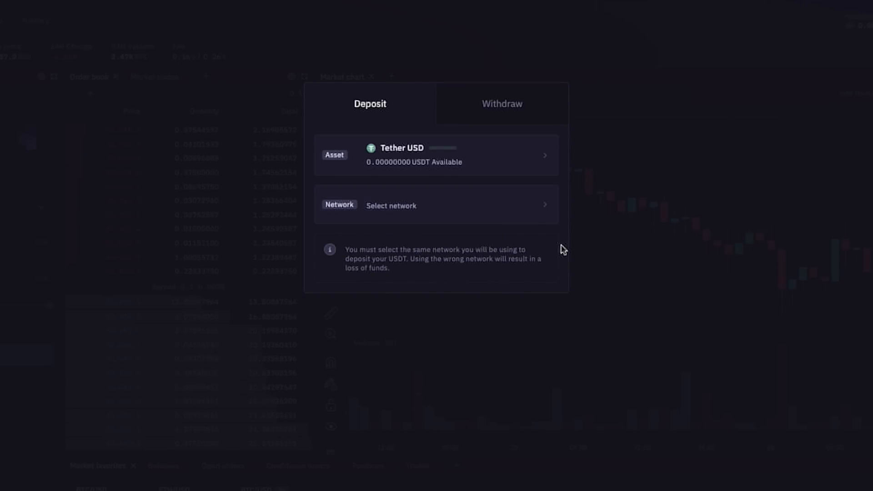
{"action": "left_click", "coordinate": [436, 204]}
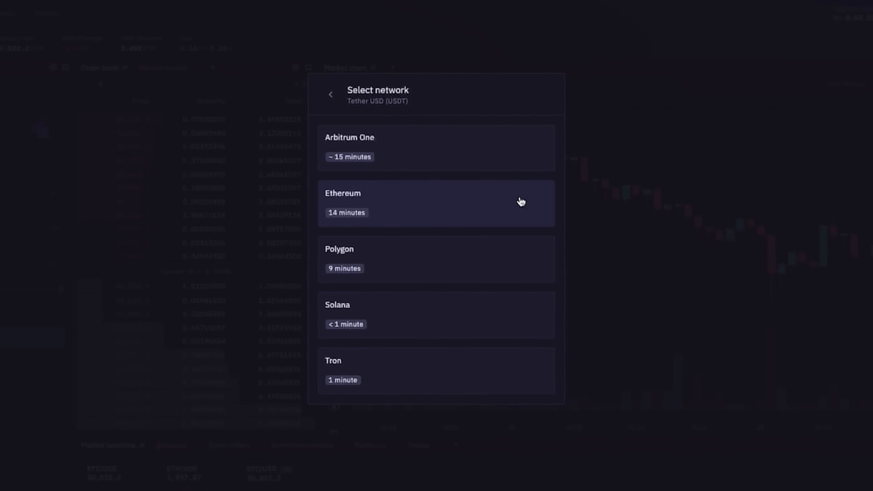
{"action": "left_click", "coordinate": [436, 202]}
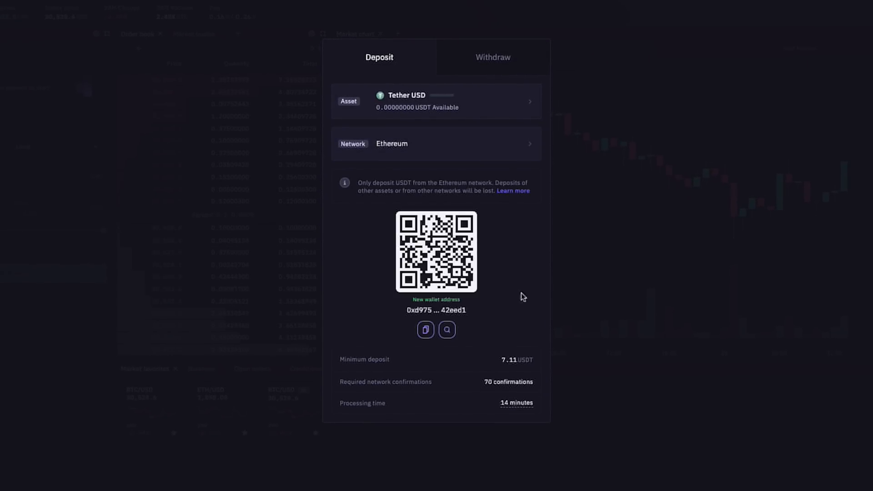
{"action": "mouse_move", "coordinate": [497, 295]}
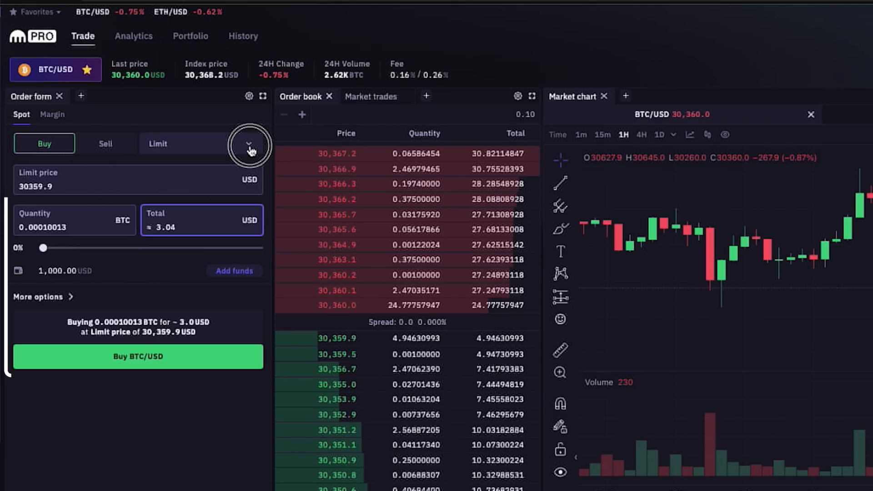
{"action": "left_click", "coordinate": [247, 144]}
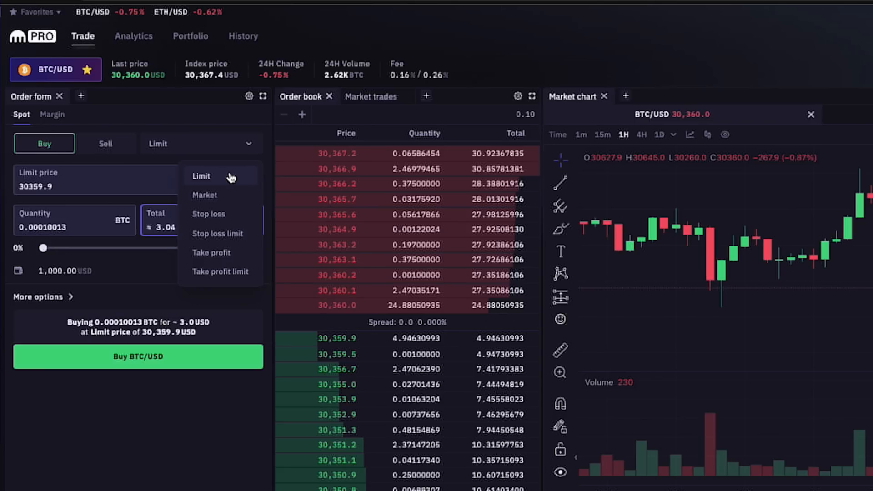
{"action": "mouse_move", "coordinate": [235, 181]}
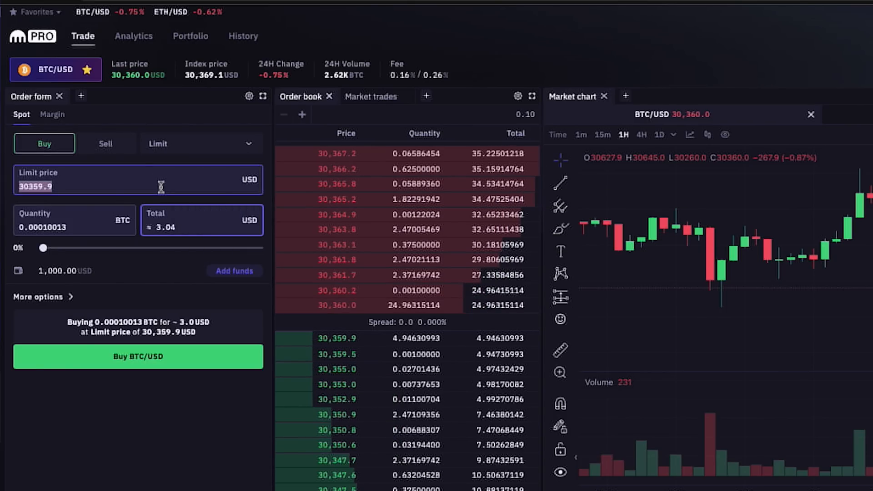
Place a BTC/USD limit buy at 27,500 USD for a 200 USD total.
{"action": "type", "text": "27500"}
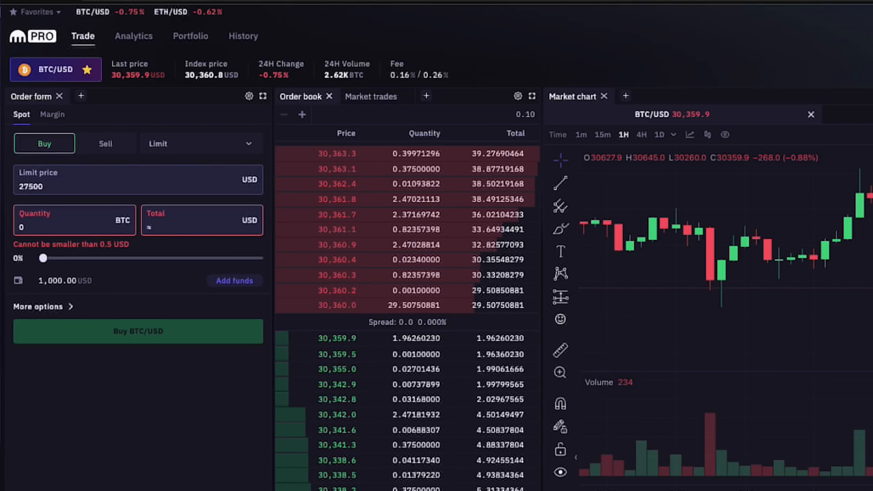
{"action": "type", "text": "200"}
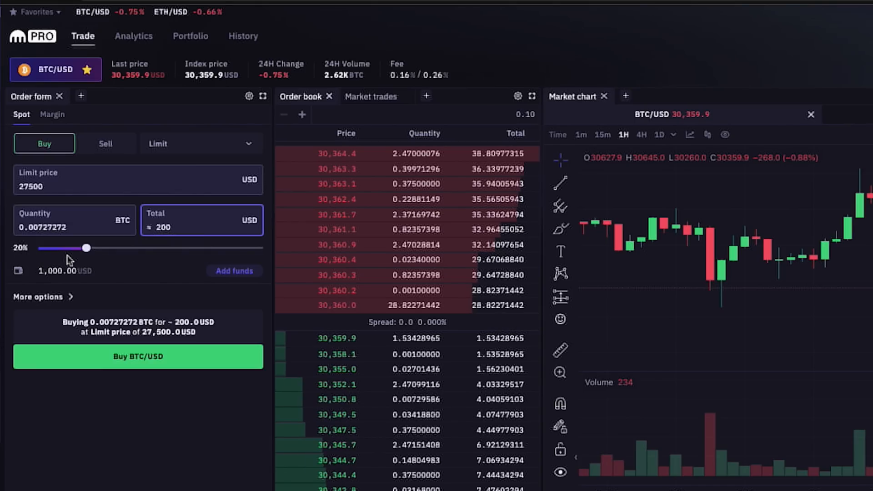
{"action": "left_click", "coordinate": [40, 297]}
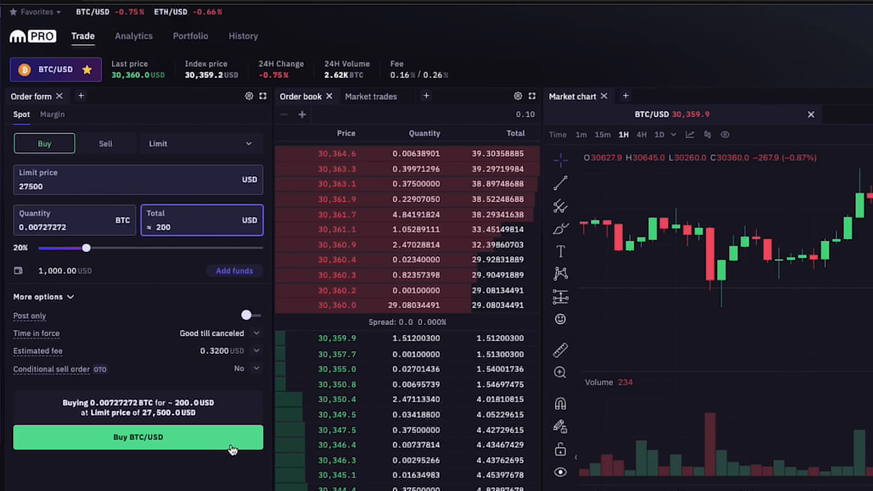
{"action": "left_click", "coordinate": [137, 437]}
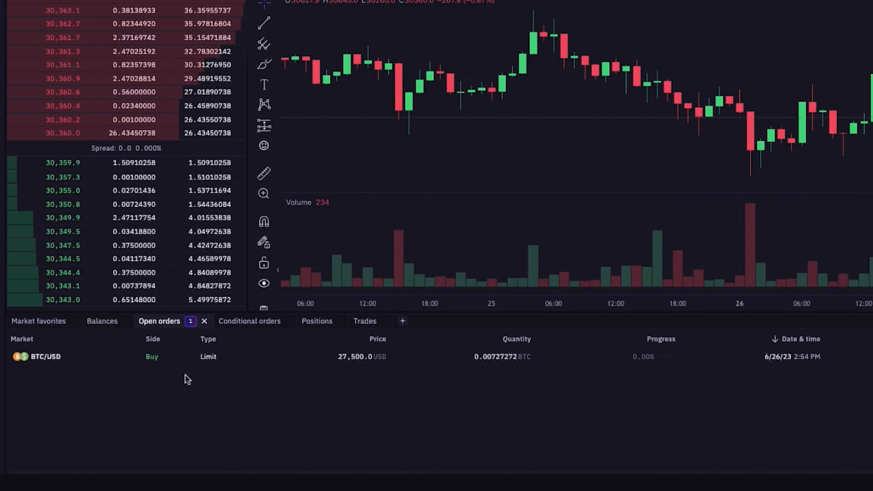
{"action": "mouse_move", "coordinate": [387, 387]}
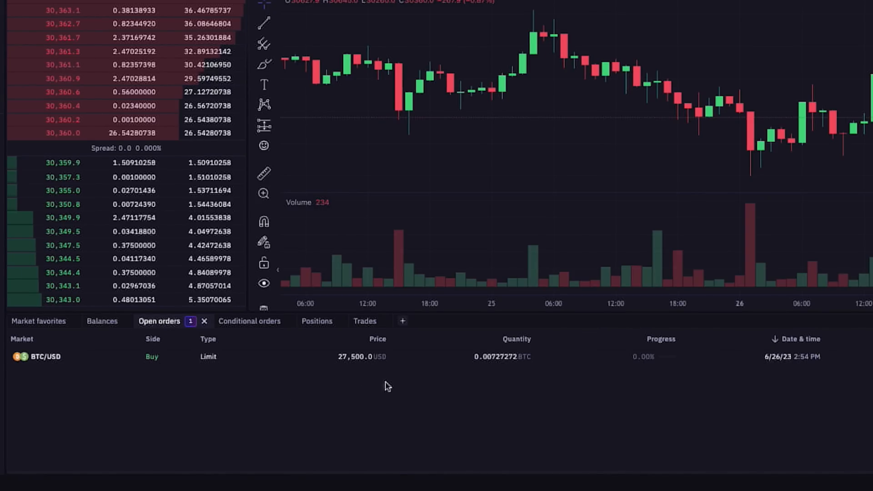
{"action": "mouse_move", "coordinate": [767, 383]}
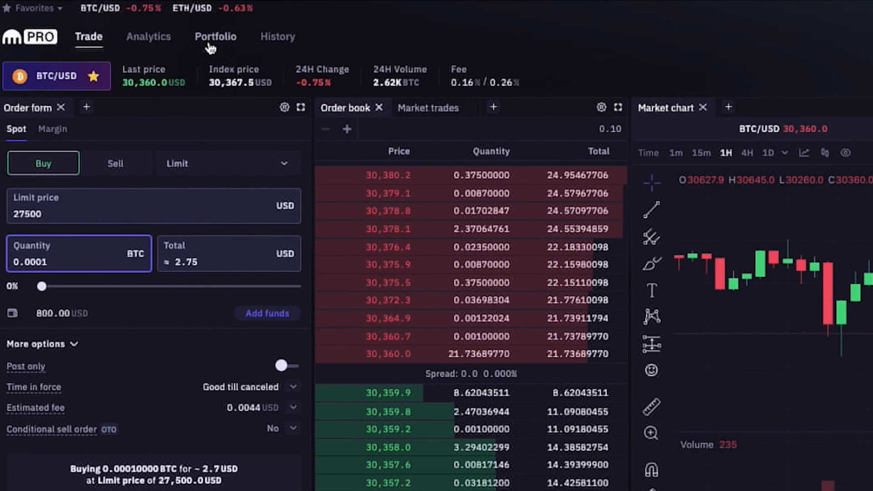
Check the portfolio's 1,000 USD with 800 available, then return to trading.
{"action": "left_click", "coordinate": [215, 37]}
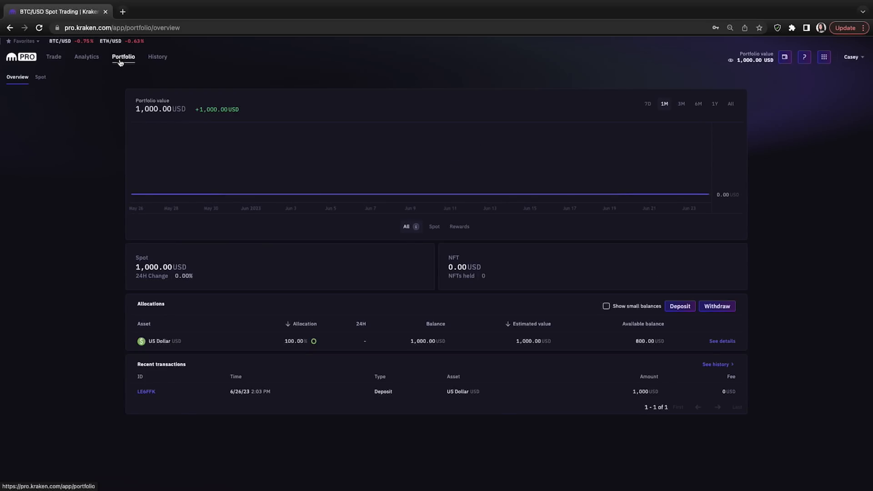
{"action": "left_click", "coordinate": [157, 57]}
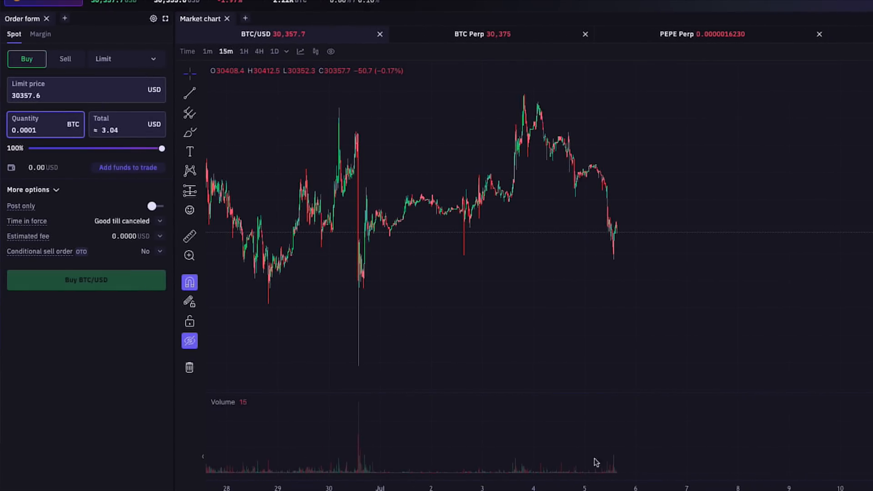
Enable the chart's order form preview, adjust the limit price, and view conditional sell choices.
{"action": "left_click", "coordinate": [331, 51]}
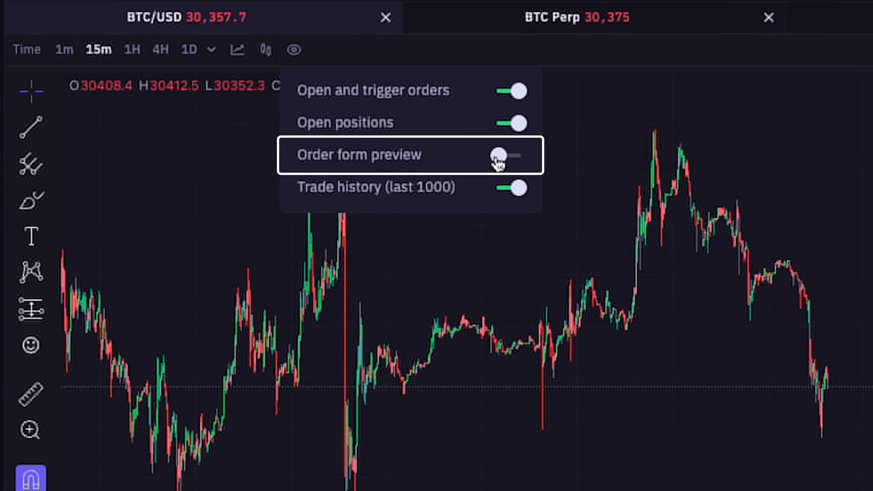
{"action": "left_click", "coordinate": [506, 154]}
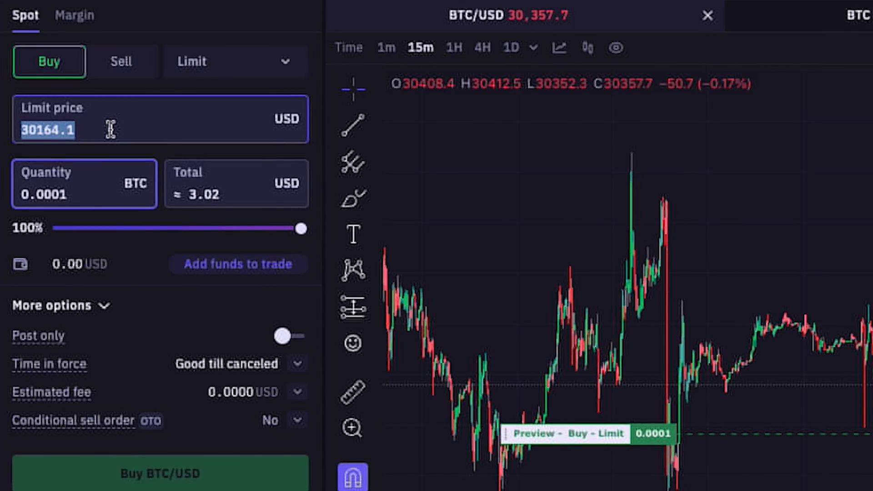
{"action": "type", "text": "29972.9"}
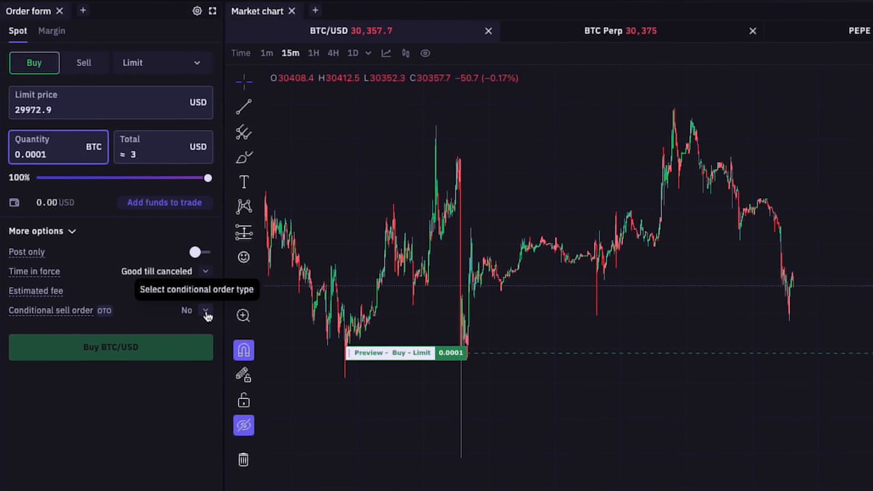
{"action": "left_click", "coordinate": [206, 311]}
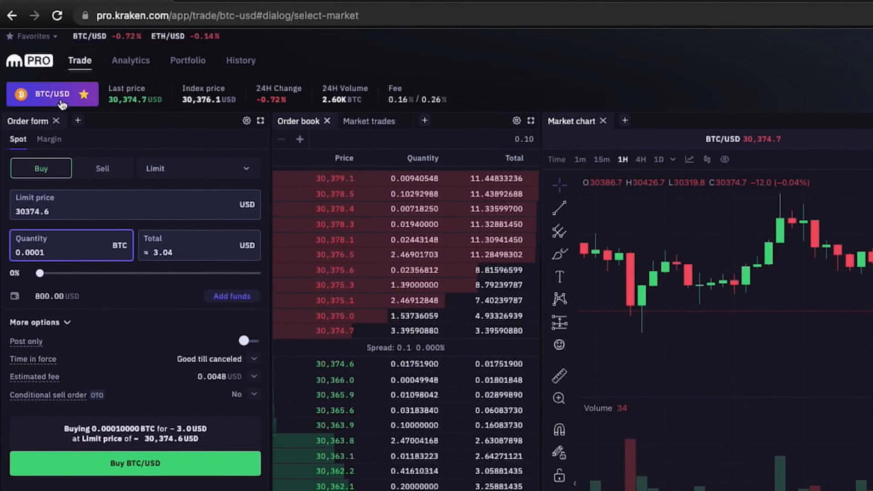
Switch the trading market from BTC/USD to KAVA/USD by searching 'kava'.
{"action": "left_click", "coordinate": [51, 95]}
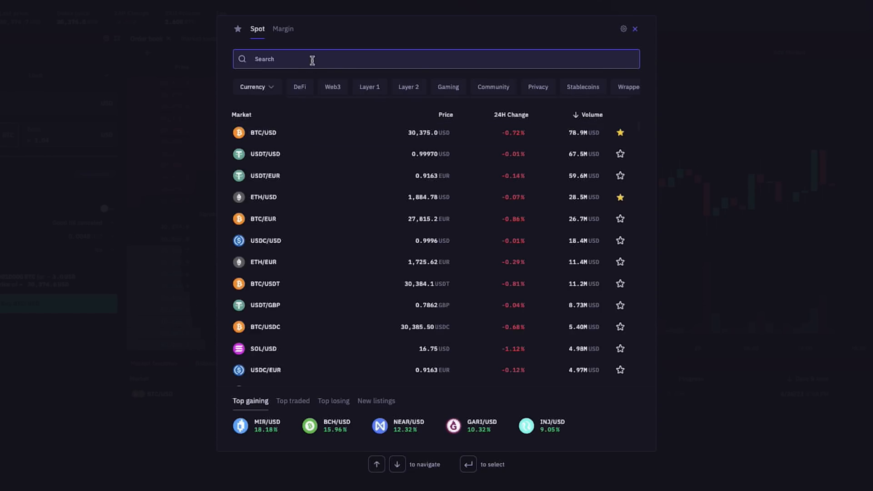
{"action": "type", "text": "kava"}
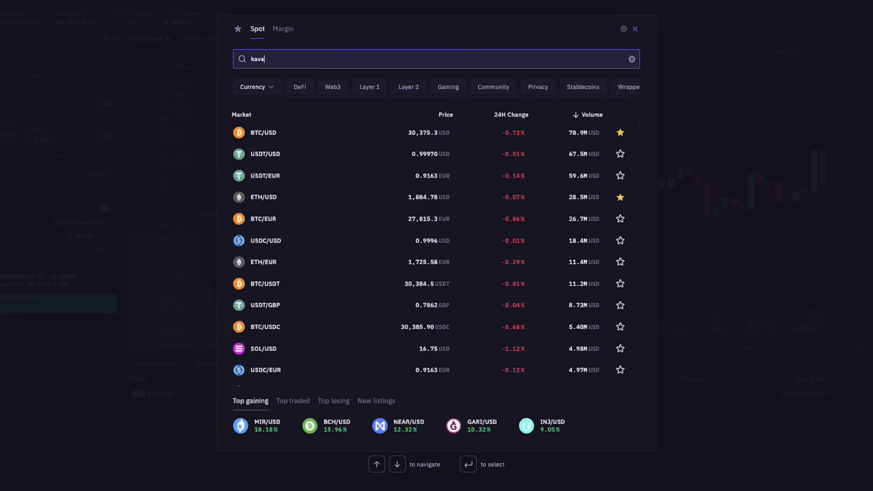
{"action": "type", "text": "kava"}
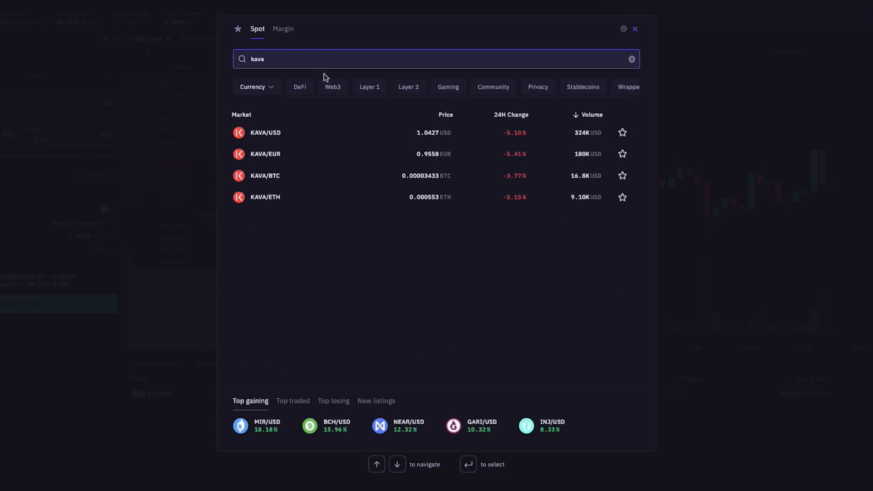
{"action": "mouse_move", "coordinate": [325, 198]}
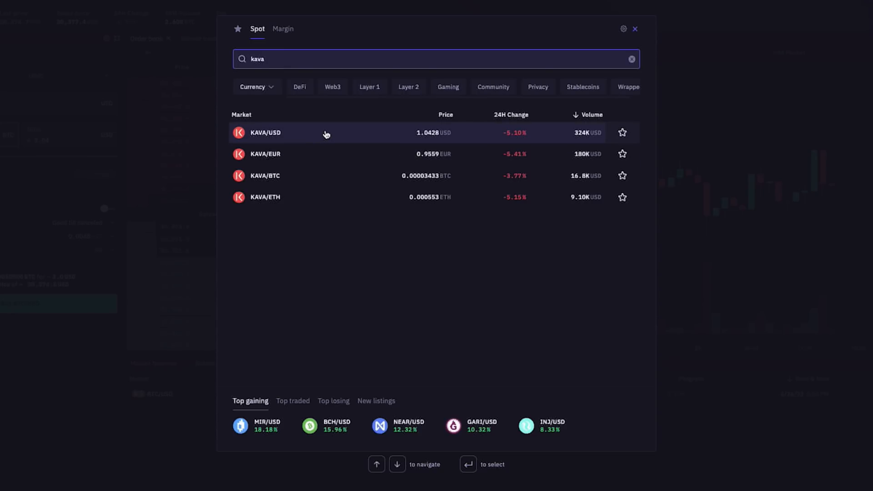
{"action": "left_click", "coordinate": [325, 133]}
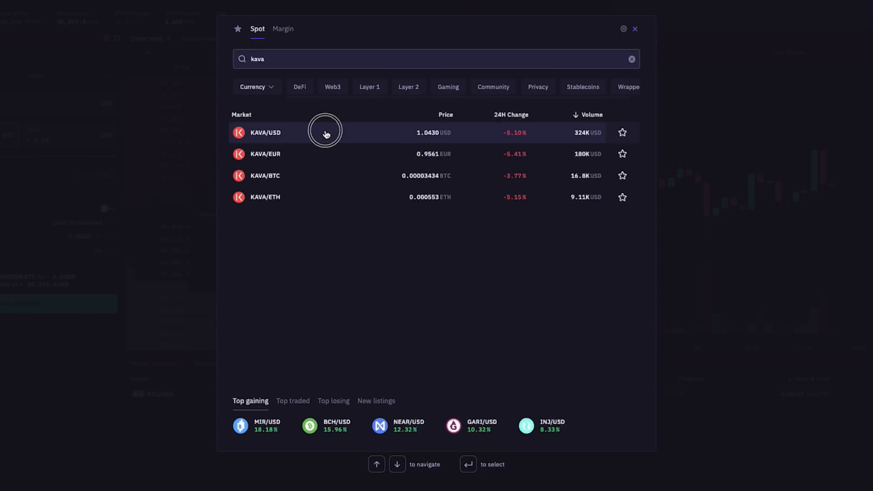
{"action": "left_click", "coordinate": [325, 132]}
{"action": "type", "text": "6"}
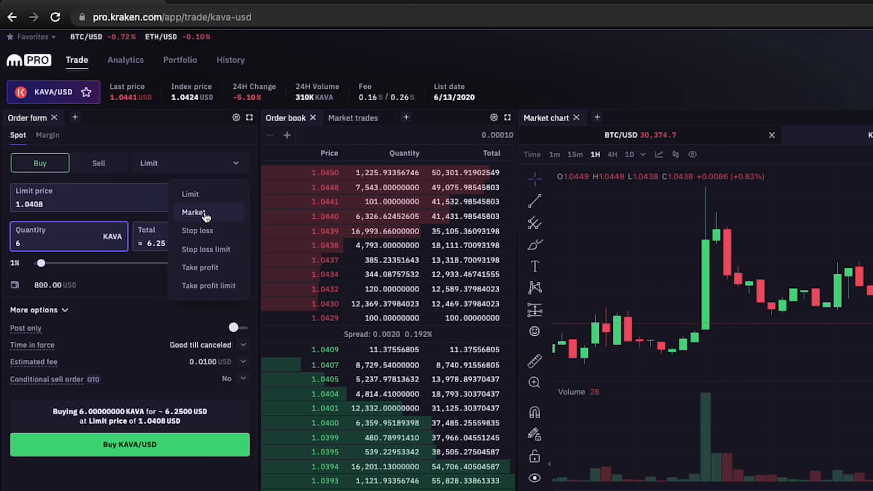
Buy 100 USD of KAVA at market and view the resulting KAVA and USD balances.
{"action": "left_click", "coordinate": [194, 212]}
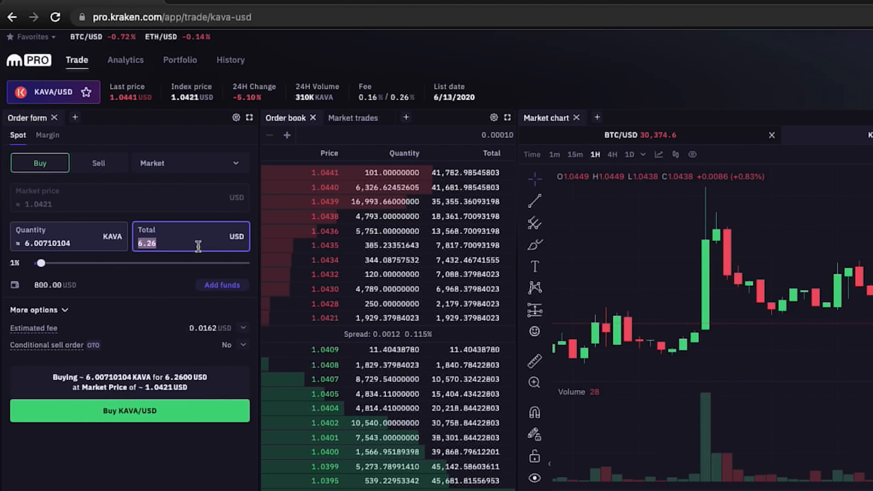
{"action": "type", "text": "100"}
{"action": "left_click", "coordinate": [70, 237]}
{"action": "type", "text": "6"}
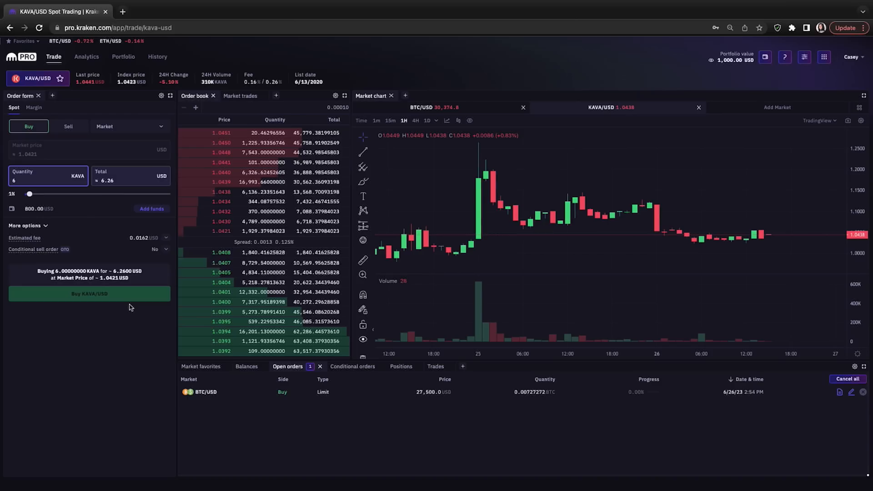
{"action": "left_click", "coordinate": [89, 294]}
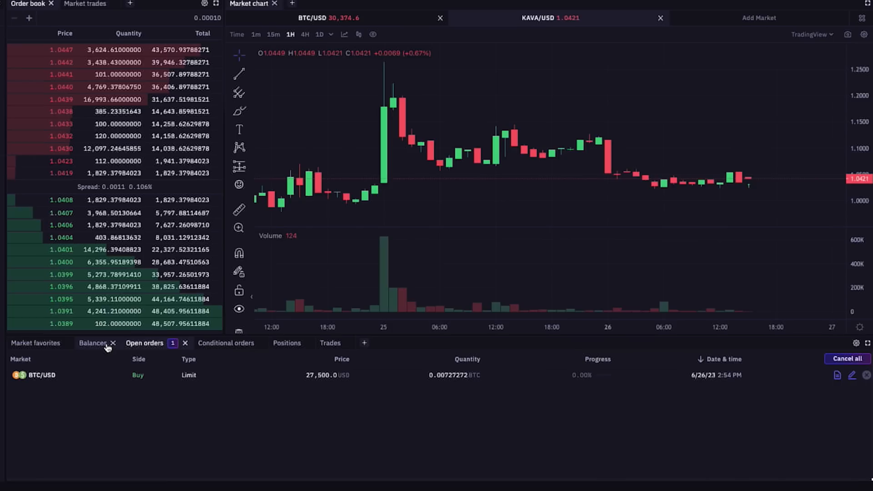
{"action": "left_click", "coordinate": [94, 343]}
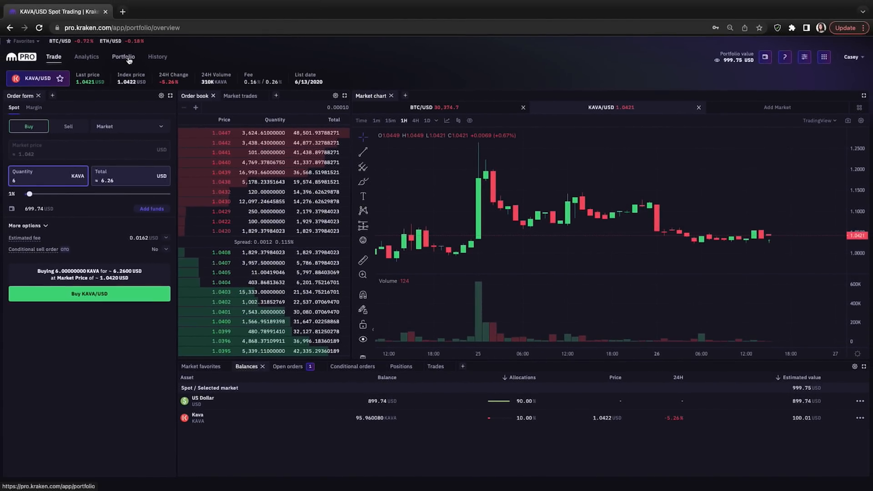
Go from Portfolio to History, checking closed orders and then executed trades.
{"action": "left_click", "coordinate": [123, 56]}
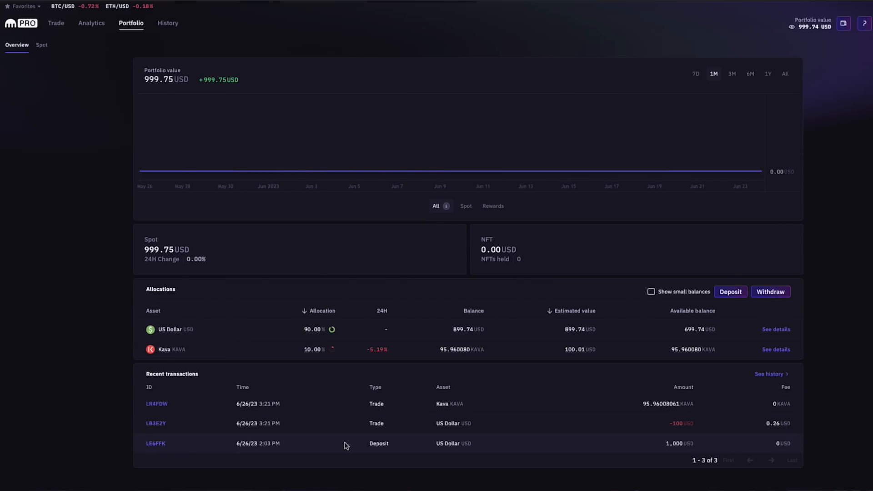
{"action": "left_click", "coordinate": [167, 23]}
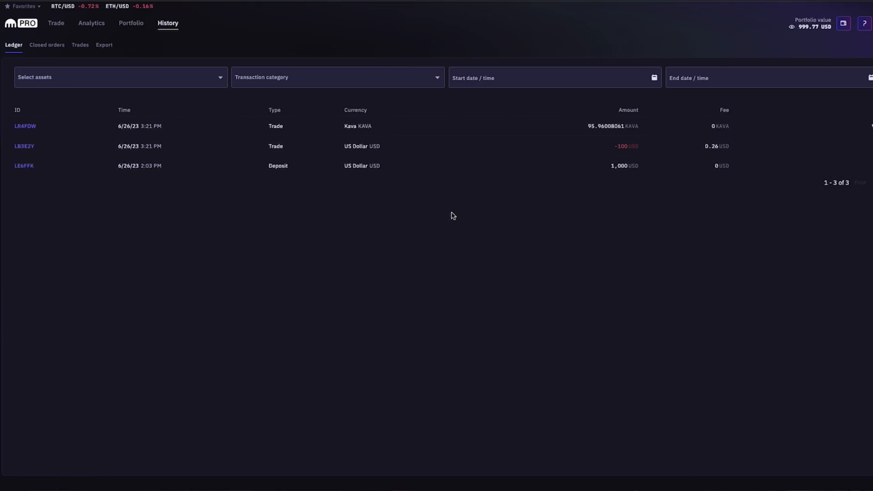
{"action": "mouse_move", "coordinate": [39, 49]}
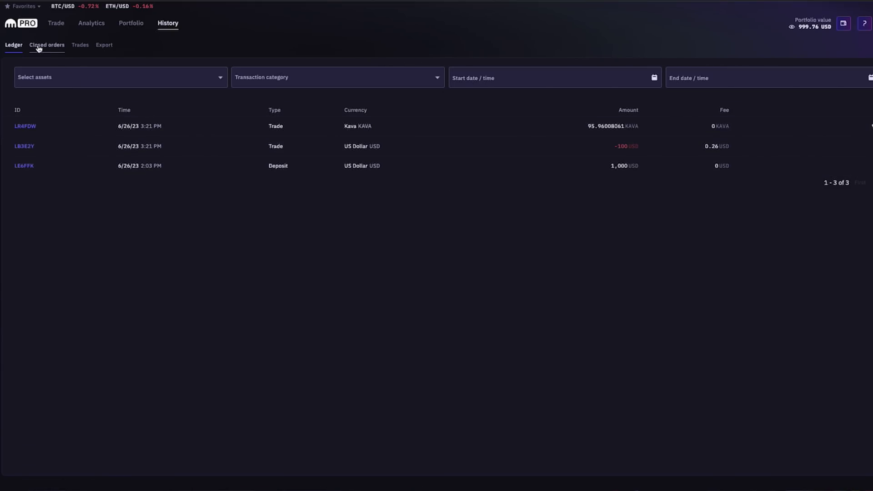
{"action": "left_click", "coordinate": [47, 45]}
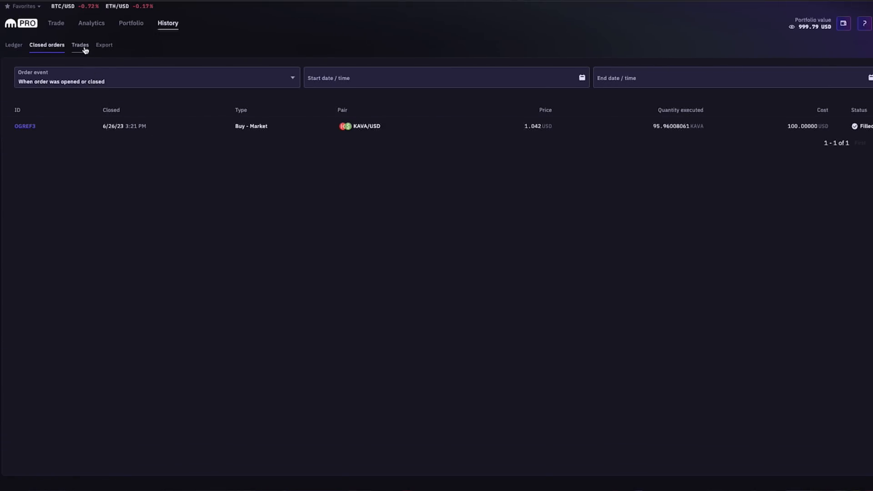
{"action": "left_click", "coordinate": [80, 45]}
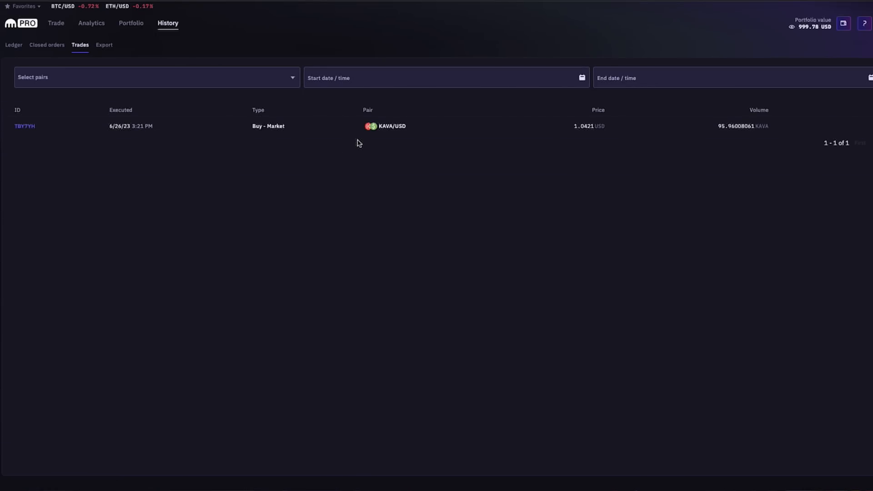